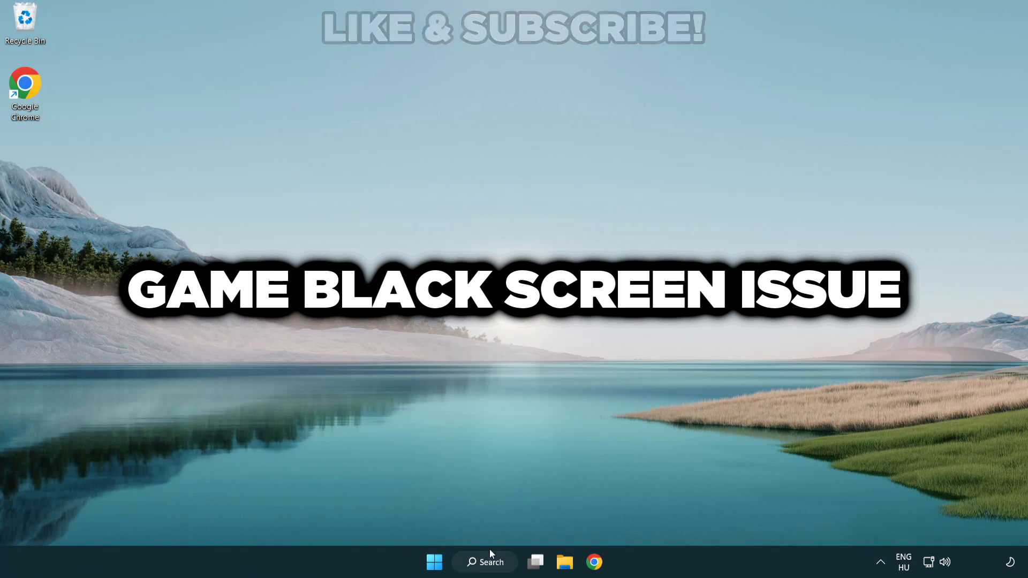
# Step: Search Windows for 'device manager' and open Device Manager
pyautogui.click(485, 562)
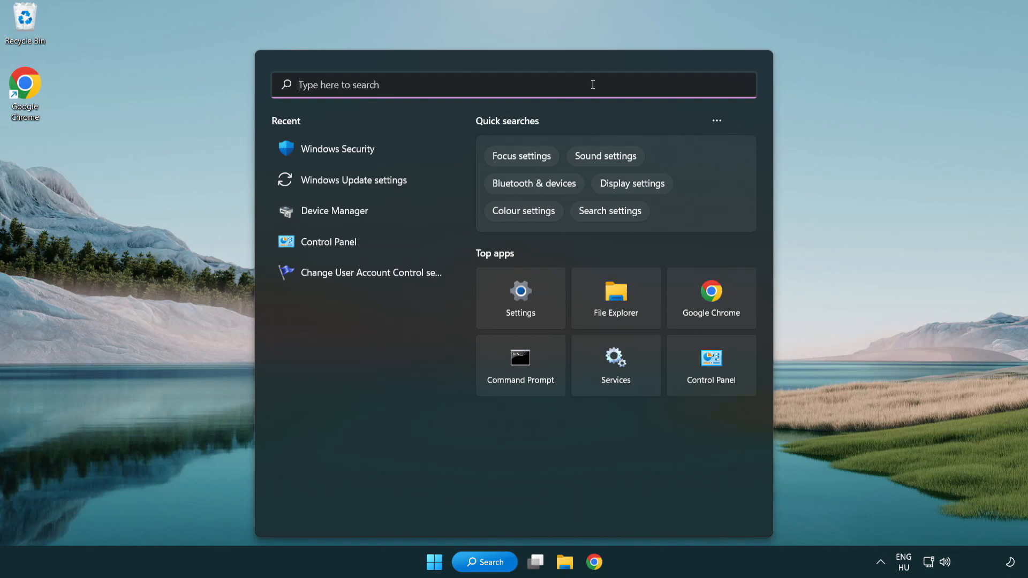
pyautogui.write('device manager')
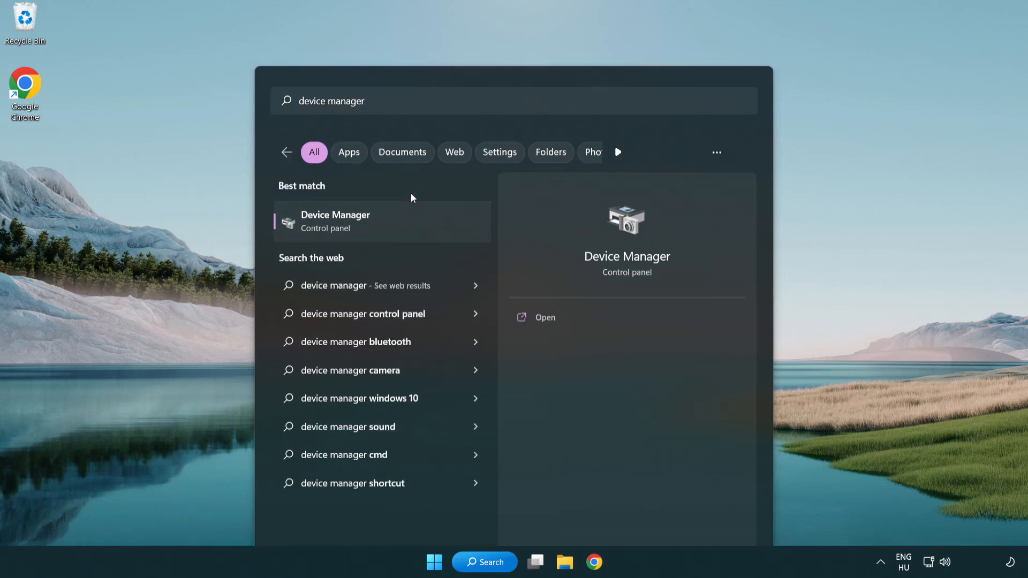
pyautogui.click(544, 318)
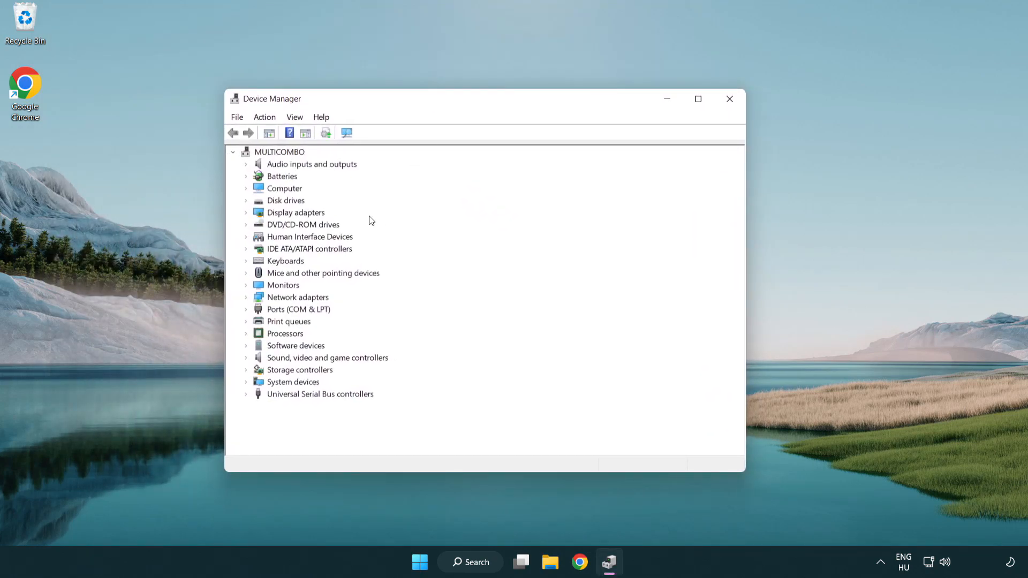
# Step: Expand Display adapters and open the VMware SVGA 3D adapter's context menu
pyautogui.click(294, 213)
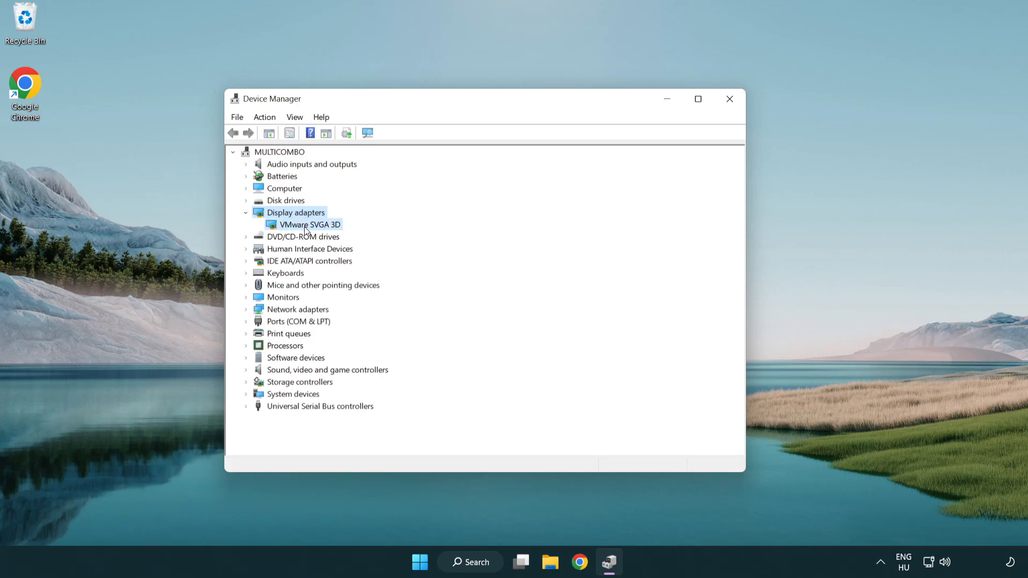
pyautogui.click(309, 225)
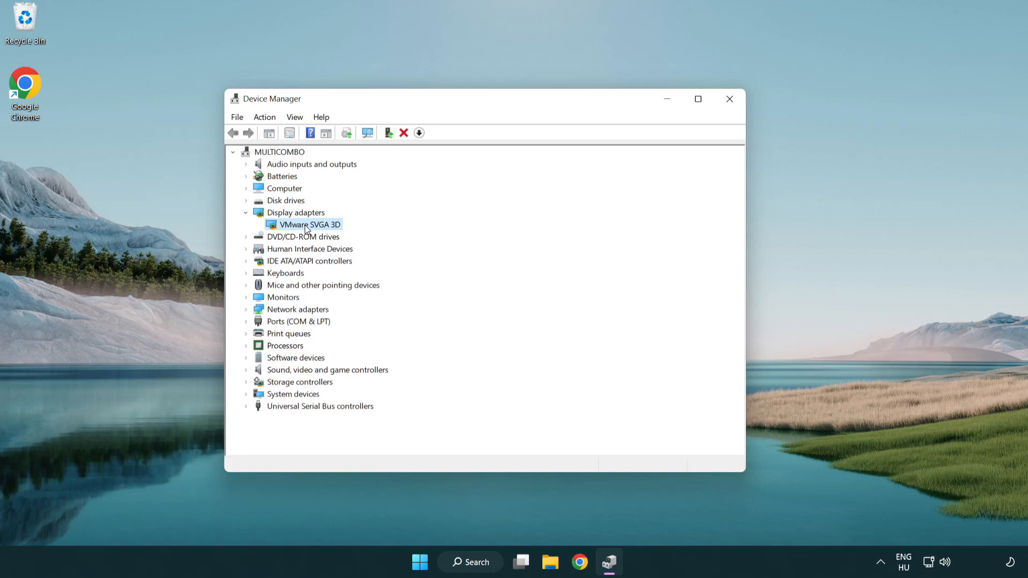
pyautogui.rightClick(309, 224)
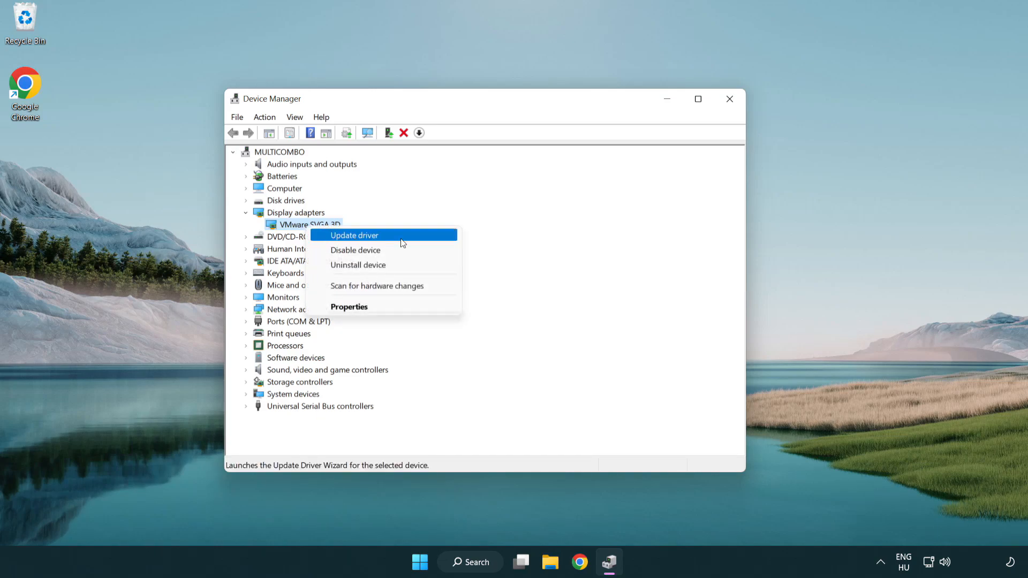
# Step: Run an automatic driver search for VMware SVGA 3D; best driver already installed
pyautogui.click(354, 236)
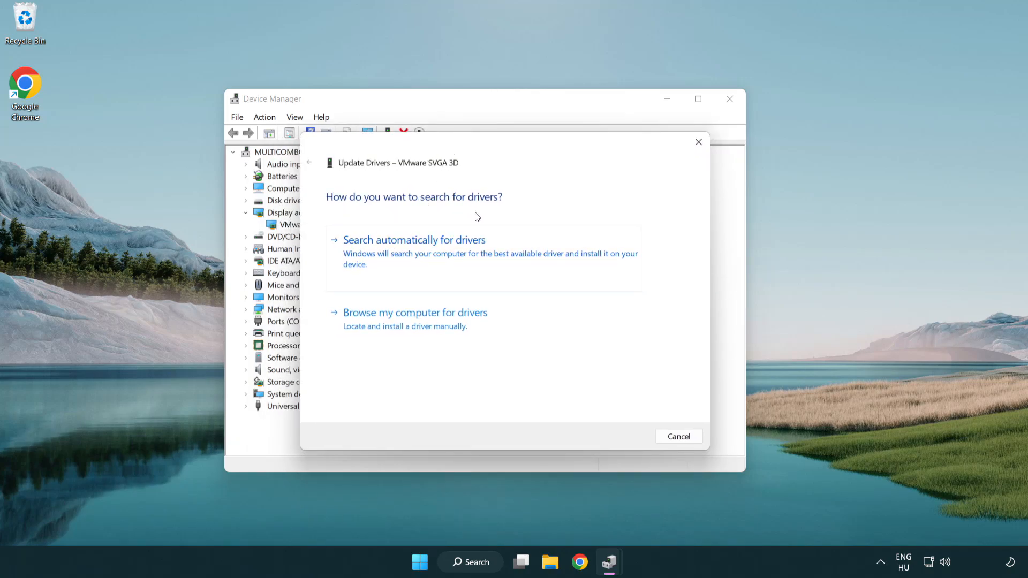
pyautogui.moveTo(459, 256)
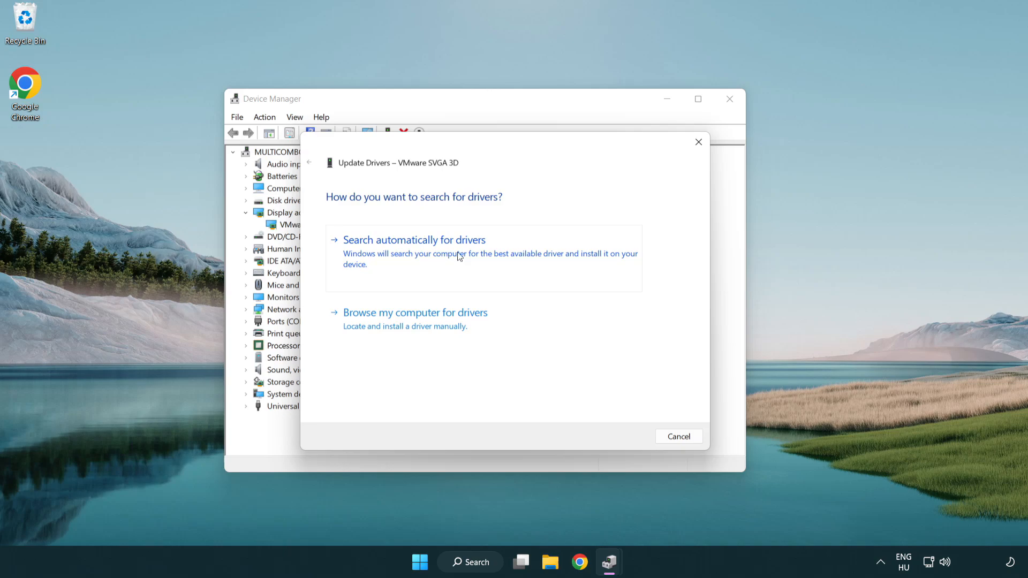
pyautogui.click(414, 239)
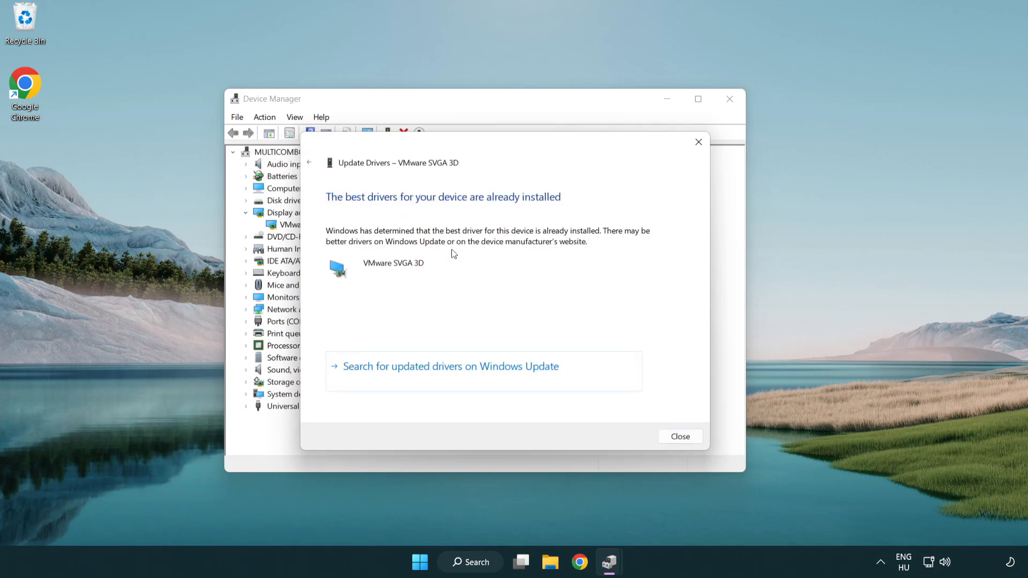
pyautogui.moveTo(354, 209)
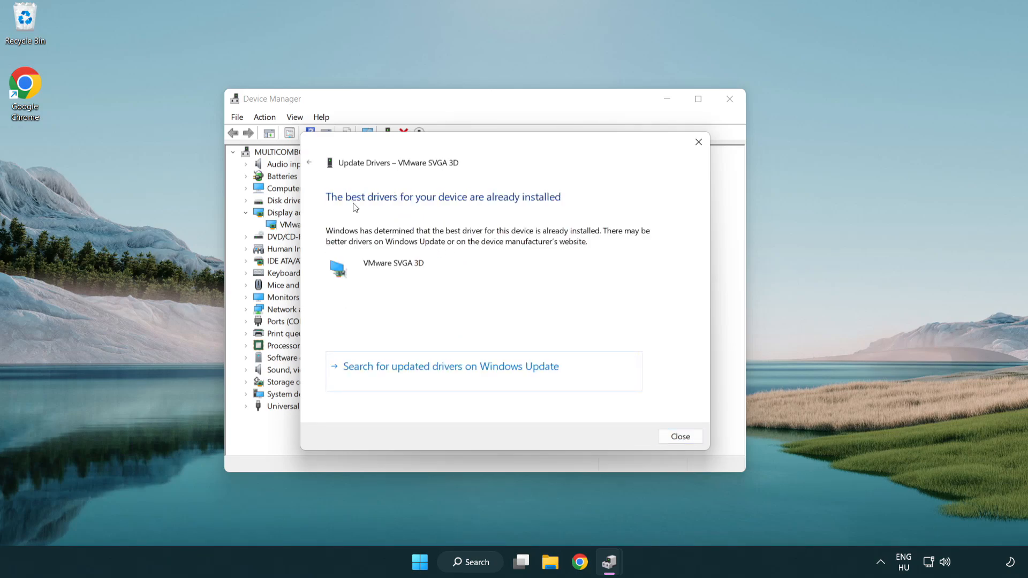
pyautogui.moveTo(482, 281)
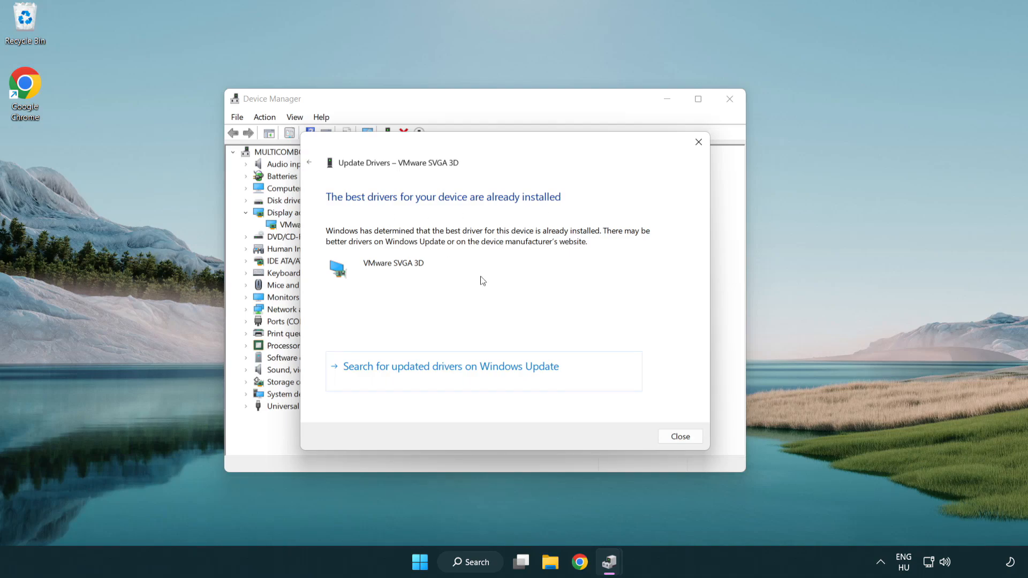
pyautogui.moveTo(680, 437)
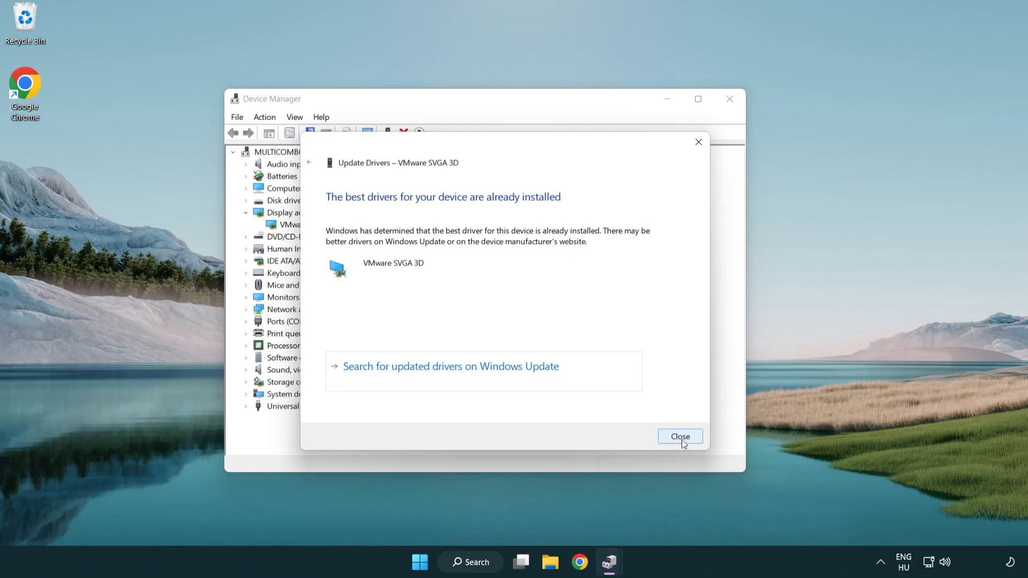
# Step: Close the Update Drivers wizard and Device Manager
pyautogui.click(680, 437)
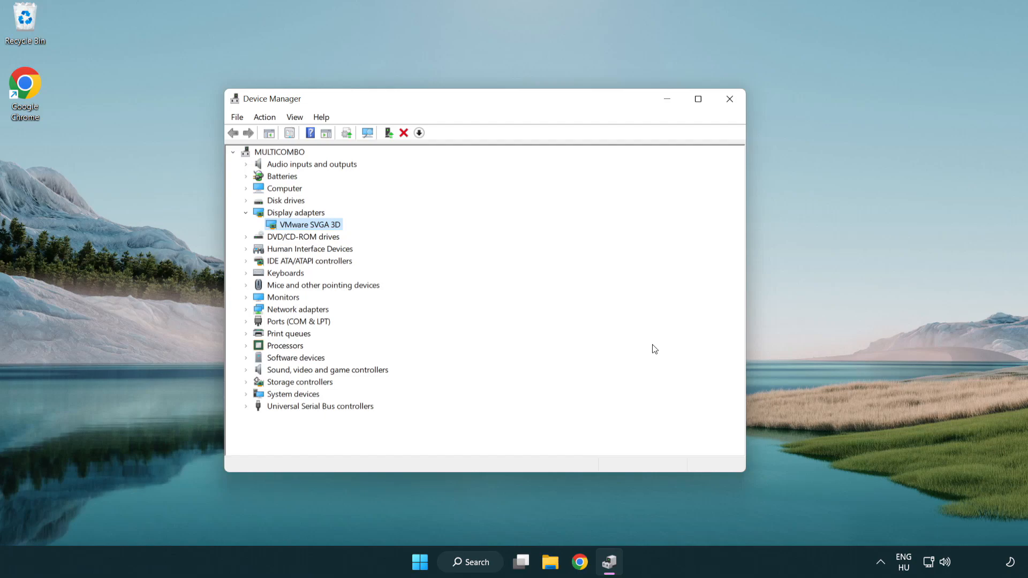
pyautogui.moveTo(729, 99)
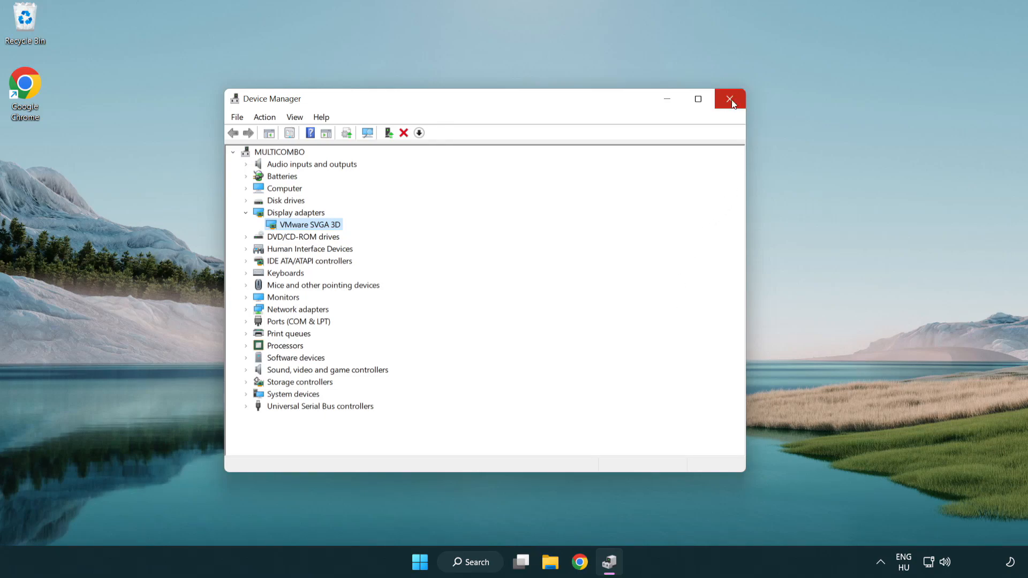
pyautogui.click(730, 99)
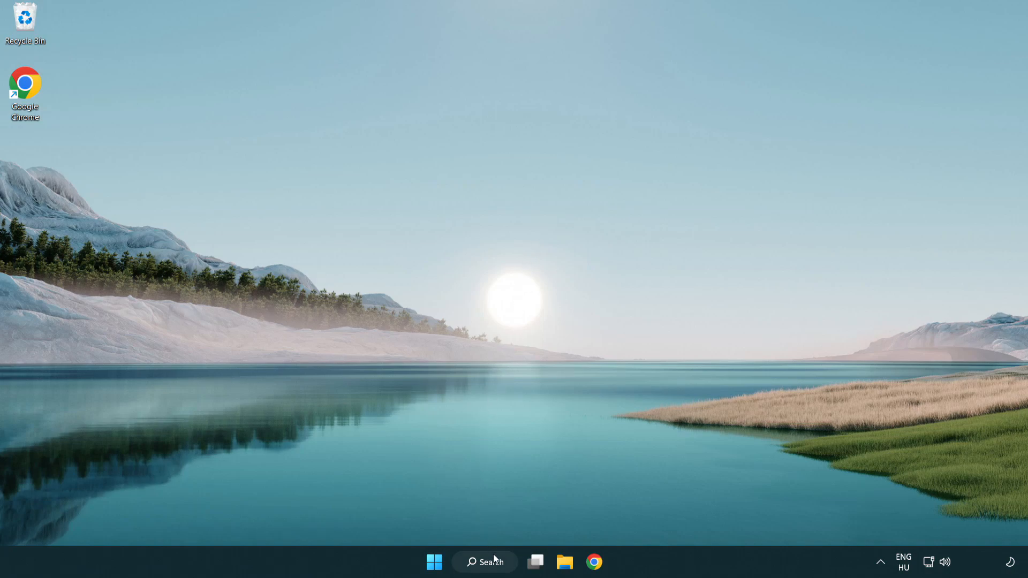
# Step: Search Windows for 'update' to reach Windows Update settings
pyautogui.click(485, 561)
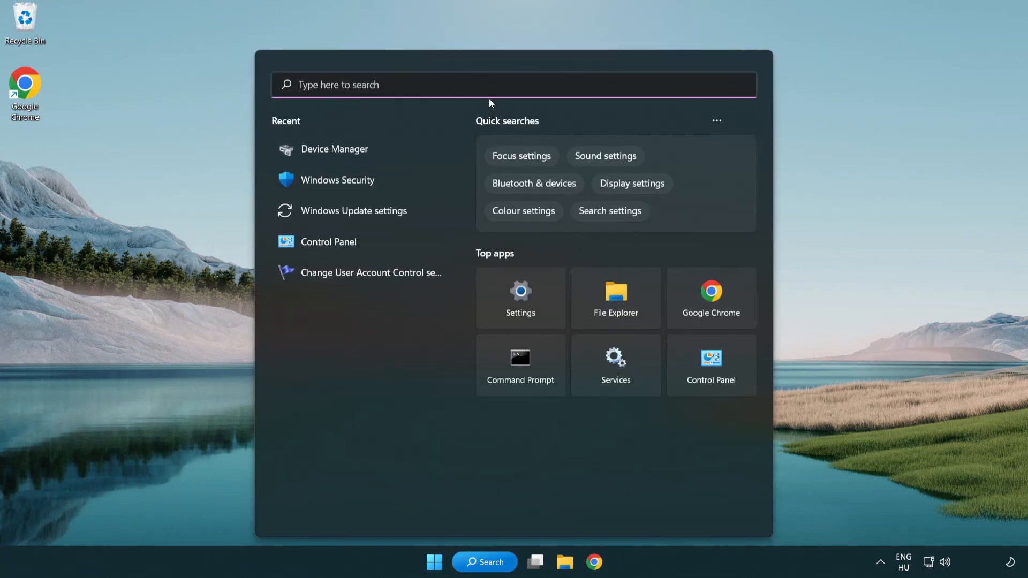
pyautogui.write('u')
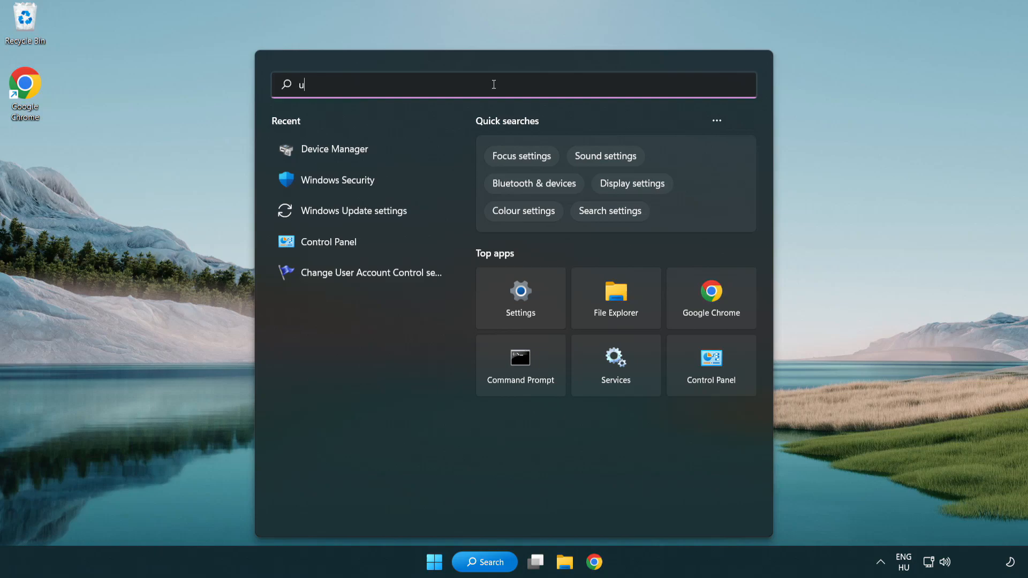
pyautogui.write('pdate')
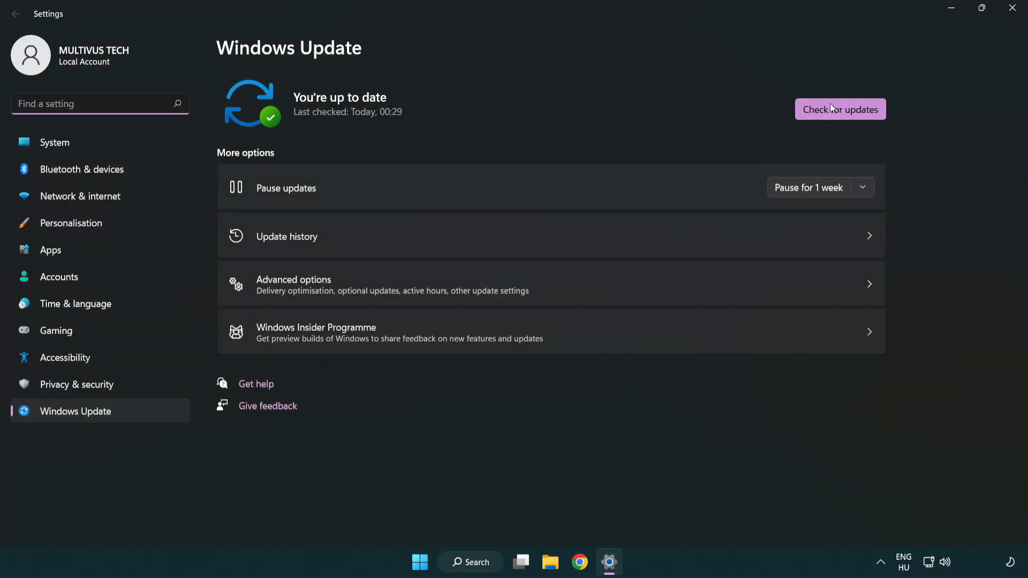
# Step: Check for updates, confirm the PC is up to date, and close Settings
pyautogui.click(841, 109)
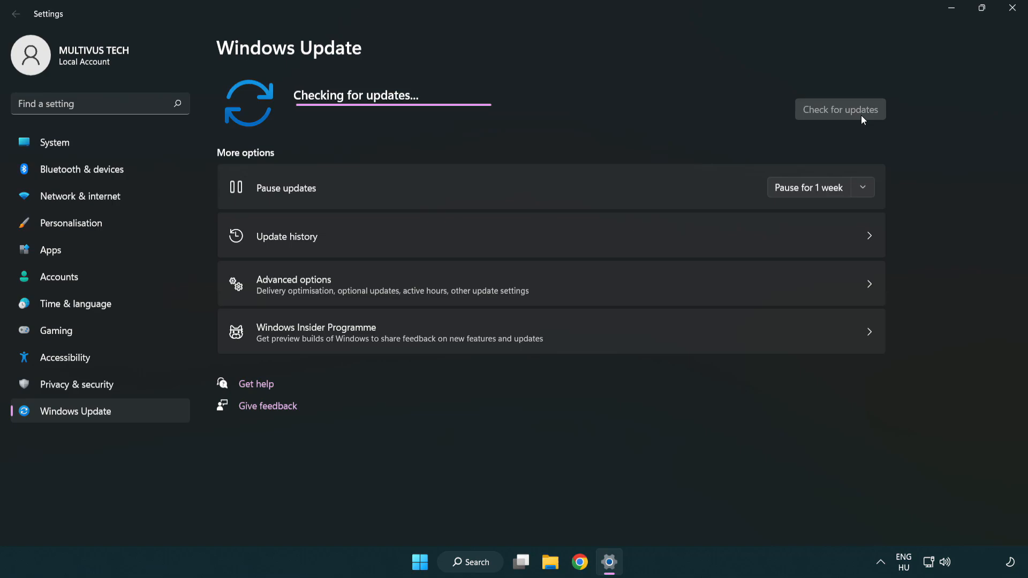
pyautogui.moveTo(555, 137)
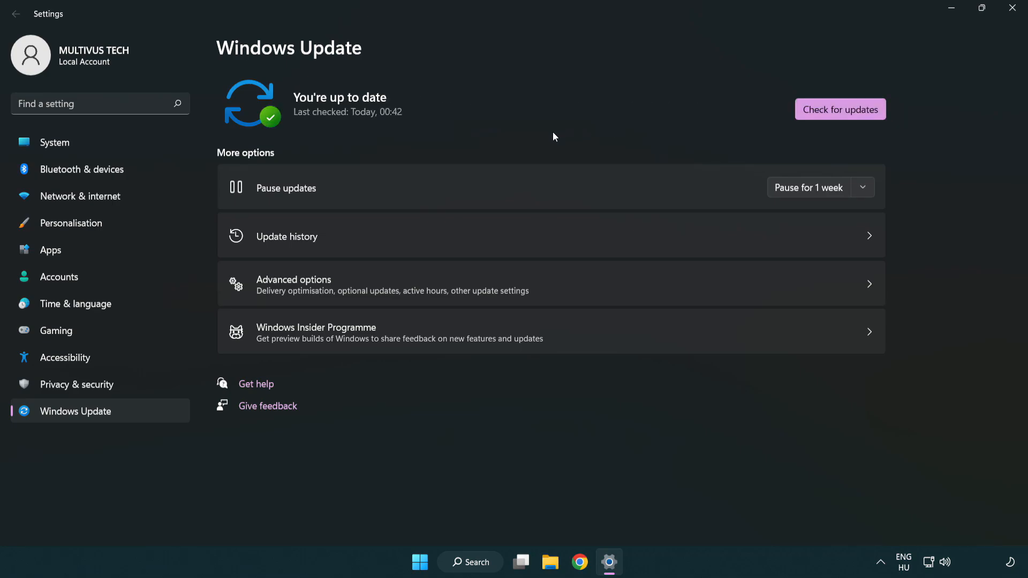
pyautogui.moveTo(884, 67)
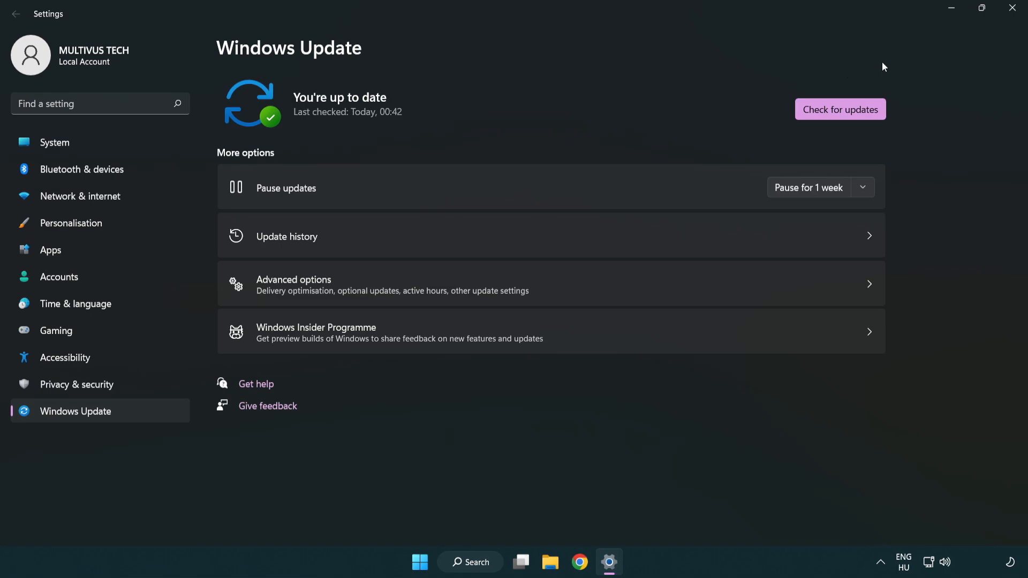
pyautogui.click(1011, 8)
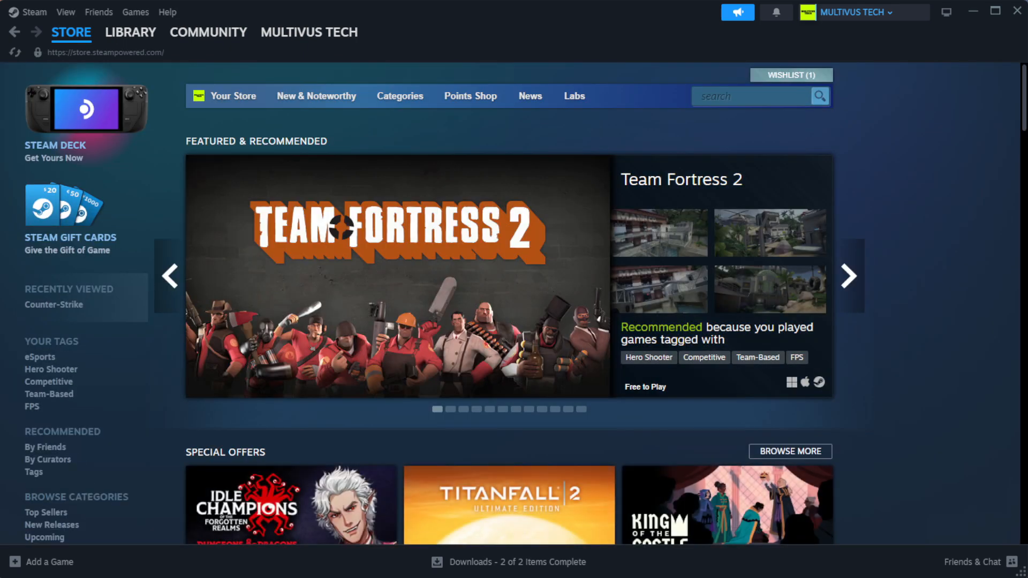
# Step: Open the Steam library and the context menu for the favorited non-working game
pyautogui.click(129, 32)
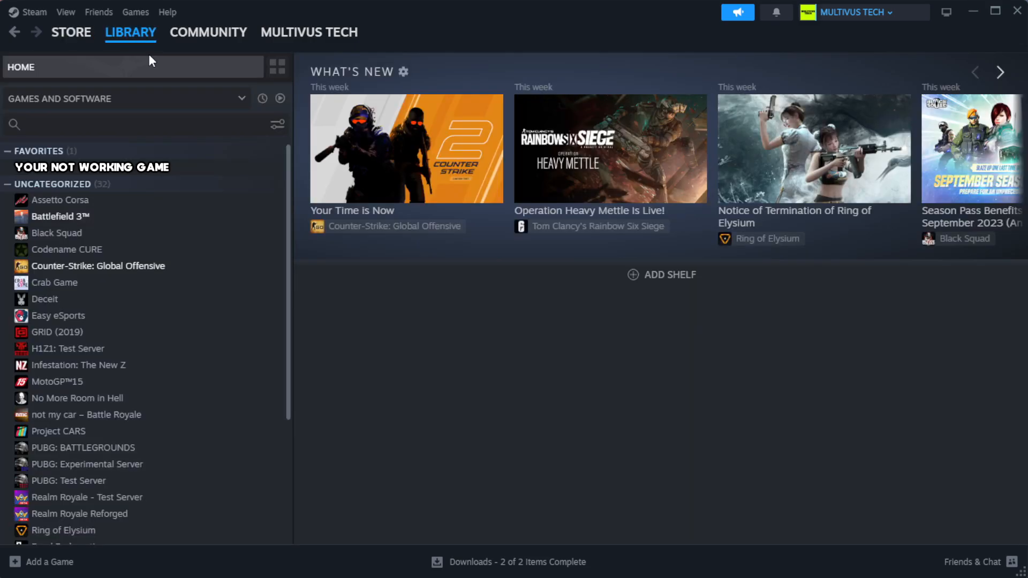
pyautogui.moveTo(149, 64)
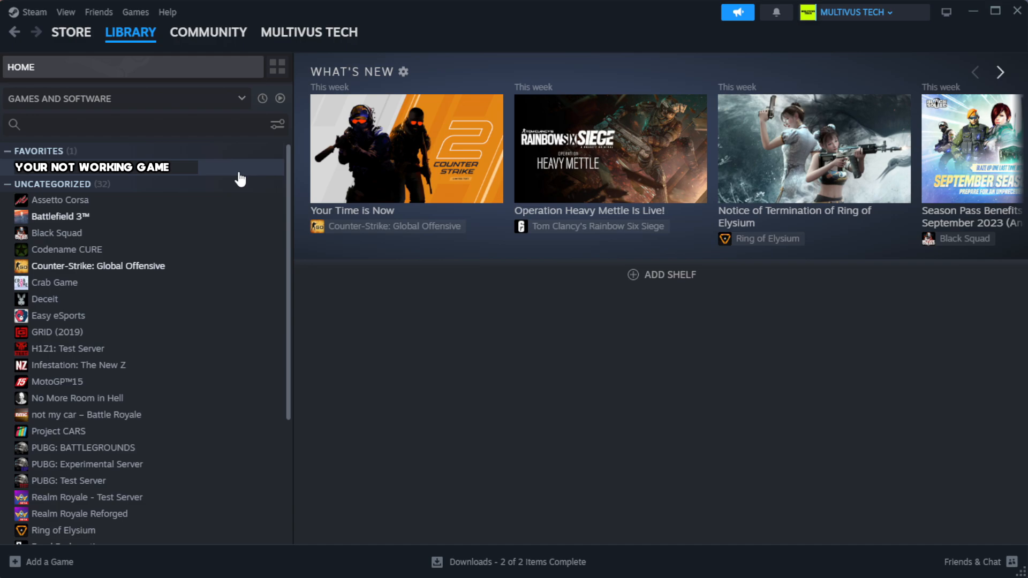
pyautogui.moveTo(255, 176)
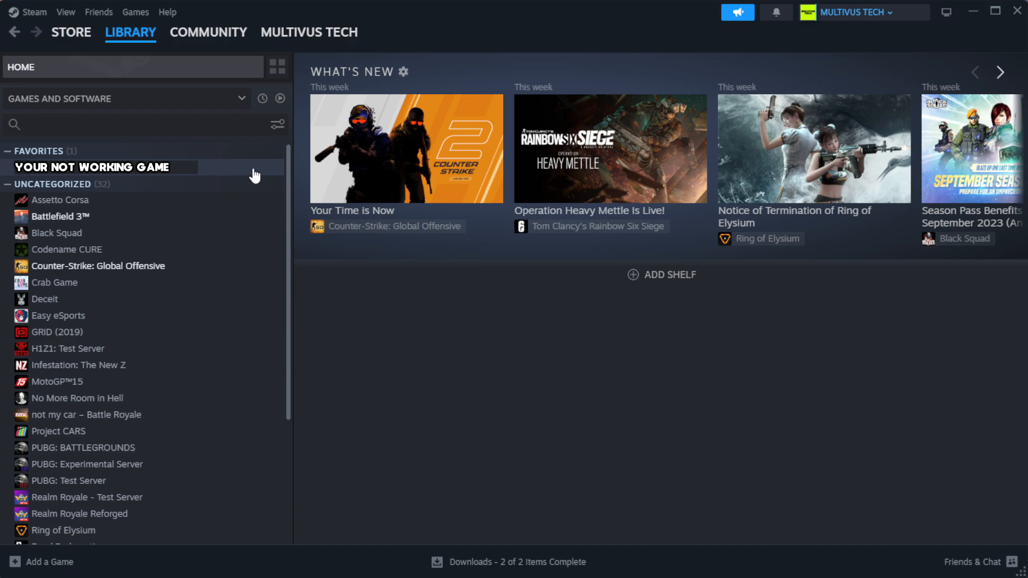
pyautogui.rightClick(92, 167)
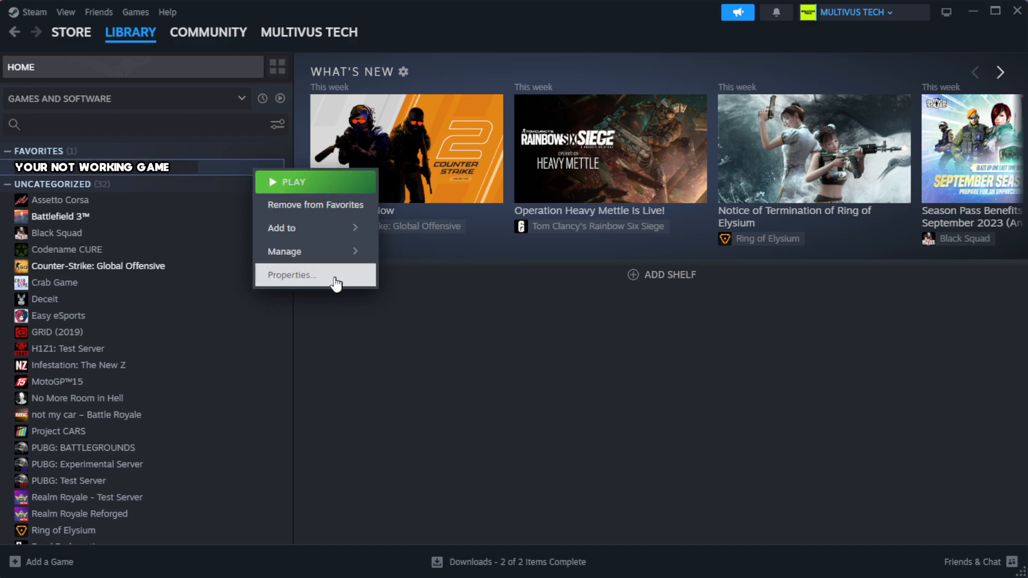
# Step: Verify the game's file integrity under Properties > Installed Files, validating all 1039 files
pyautogui.click(290, 275)
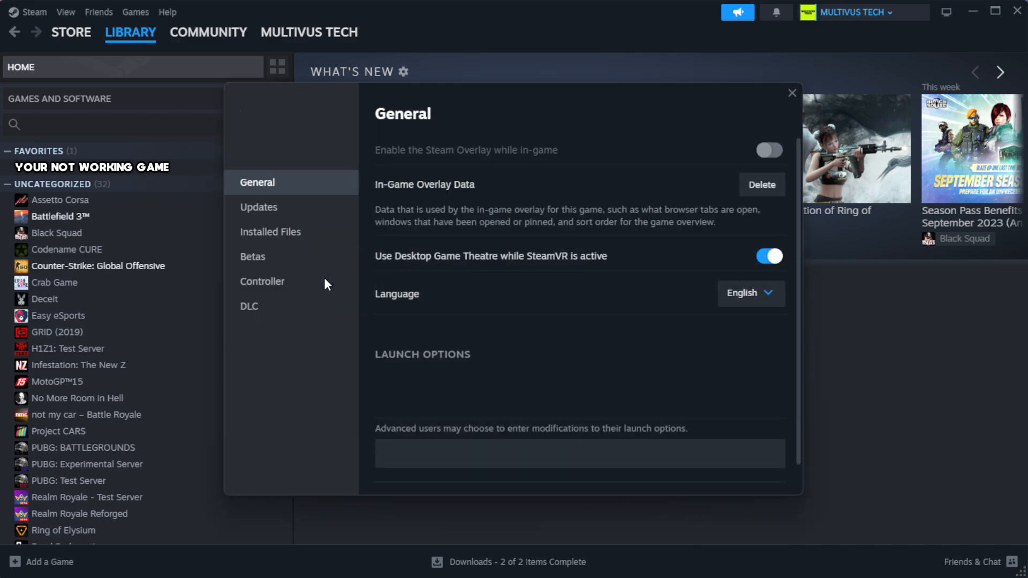
pyautogui.moveTo(292, 257)
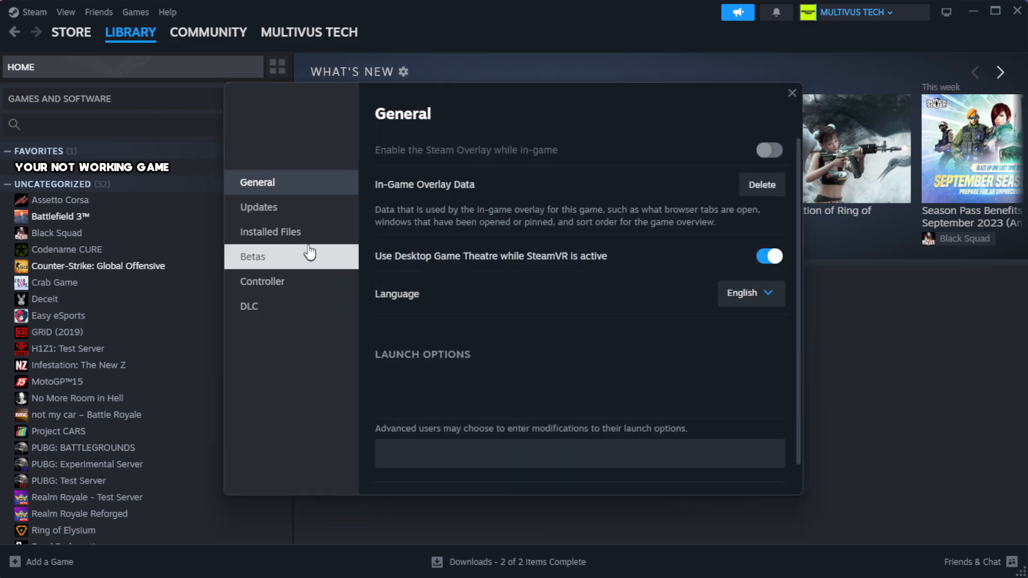
pyautogui.moveTo(337, 237)
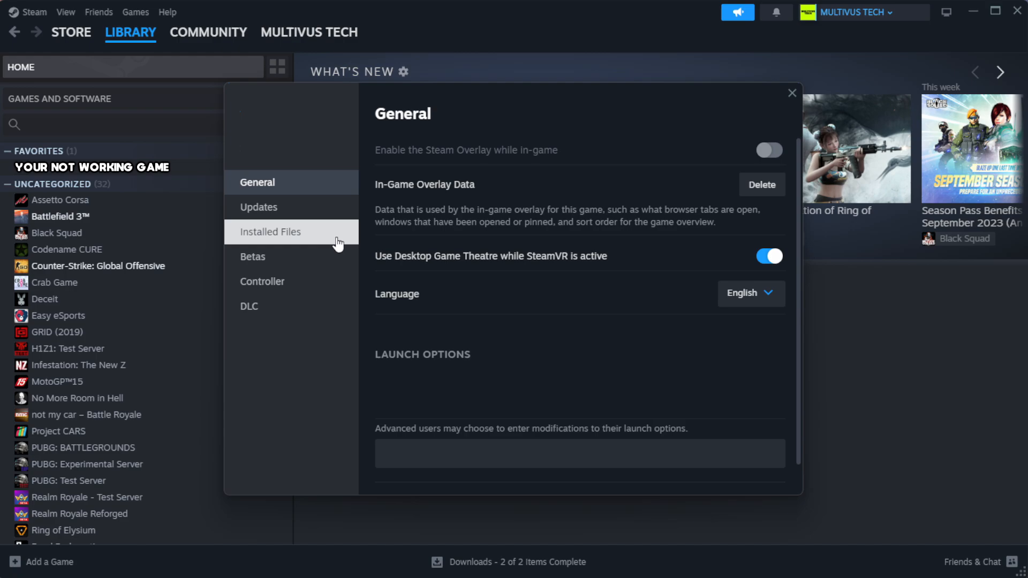
pyautogui.click(270, 231)
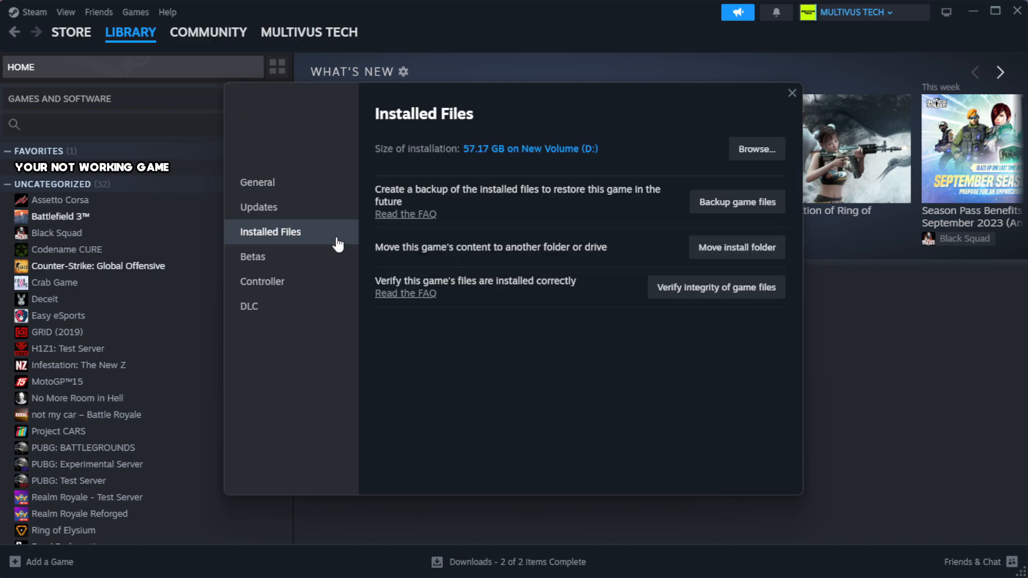
pyautogui.moveTo(725, 335)
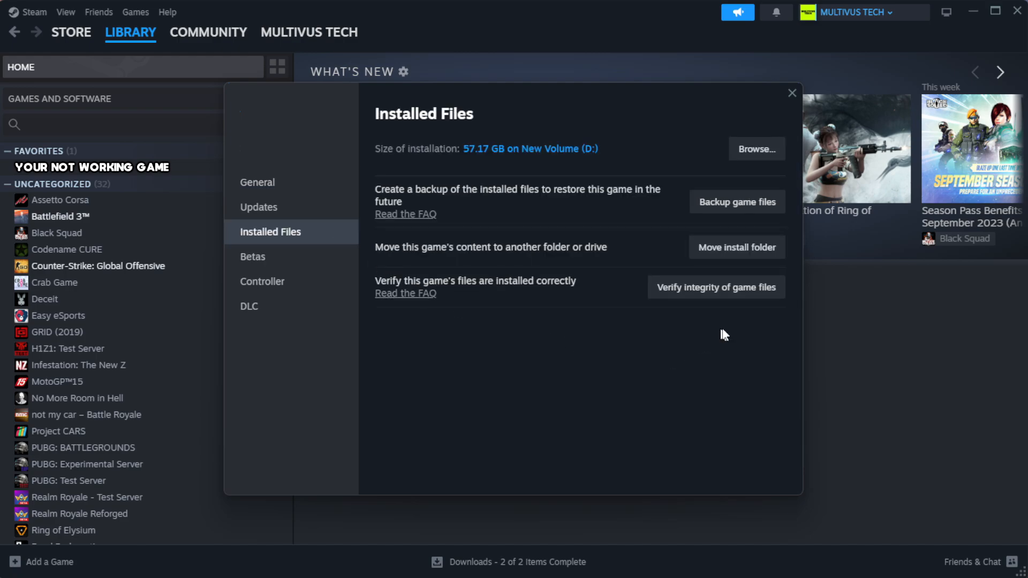
pyautogui.moveTo(695, 291)
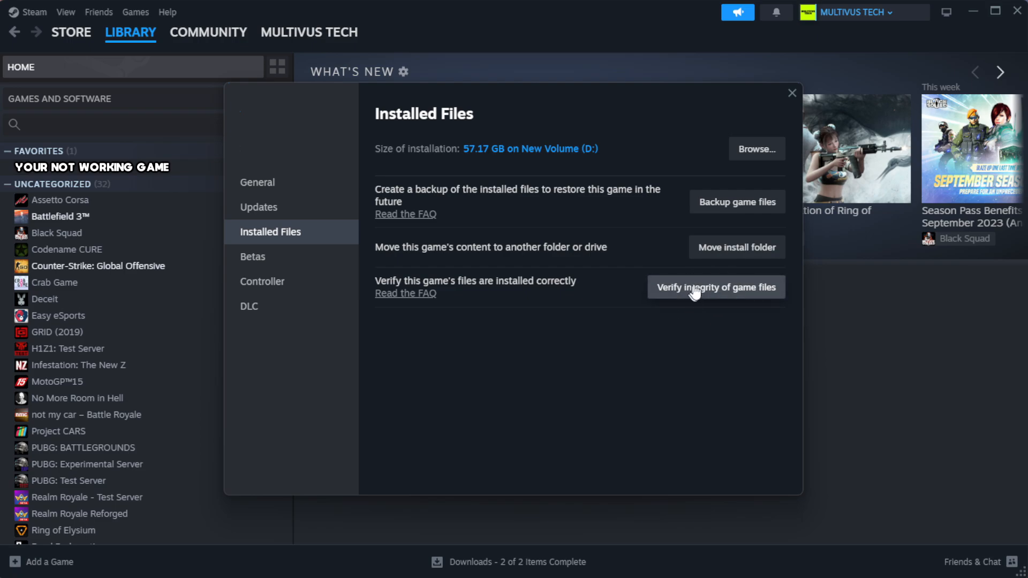
pyautogui.moveTo(722, 300)
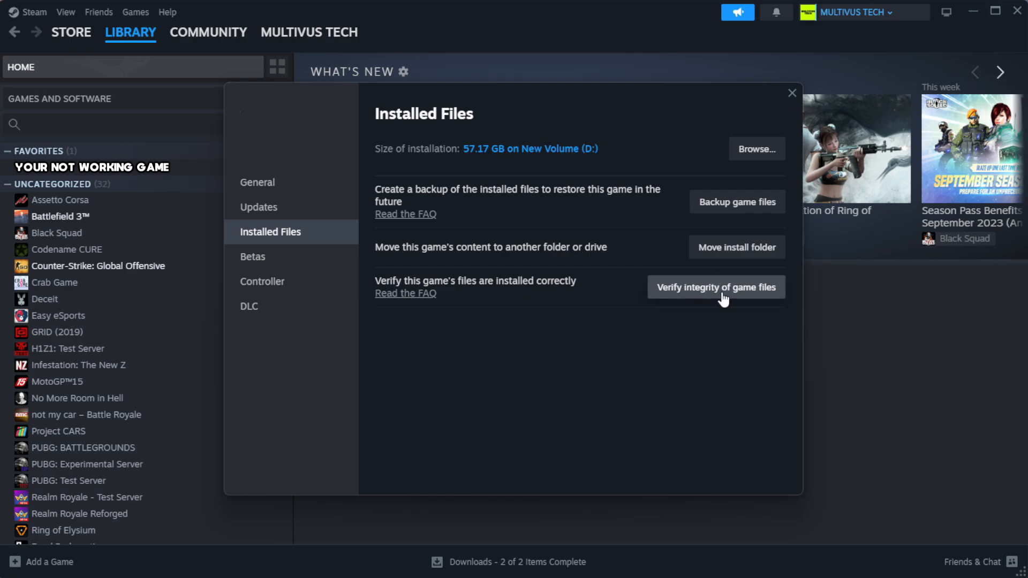
pyautogui.click(715, 286)
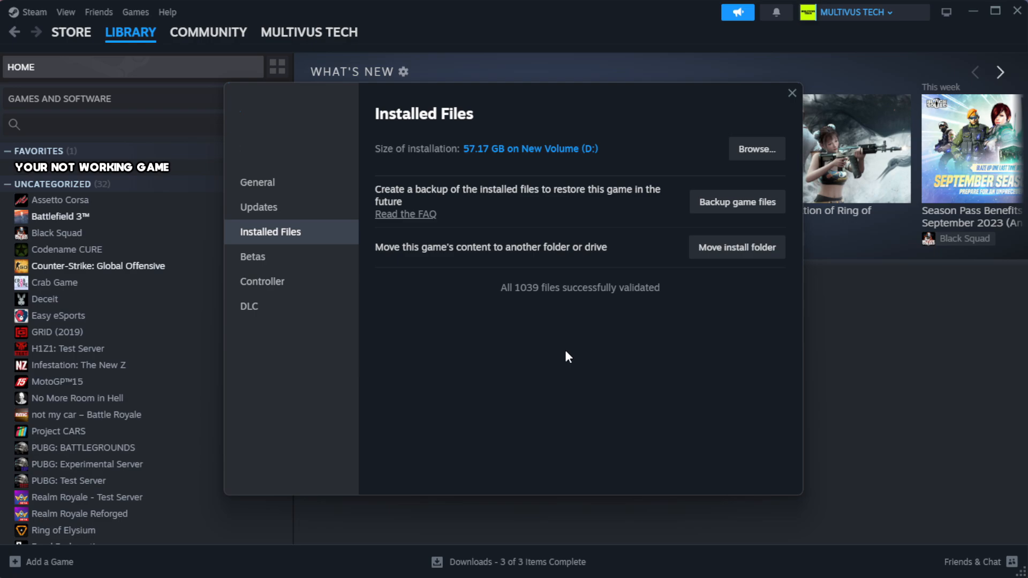
pyautogui.moveTo(590, 308)
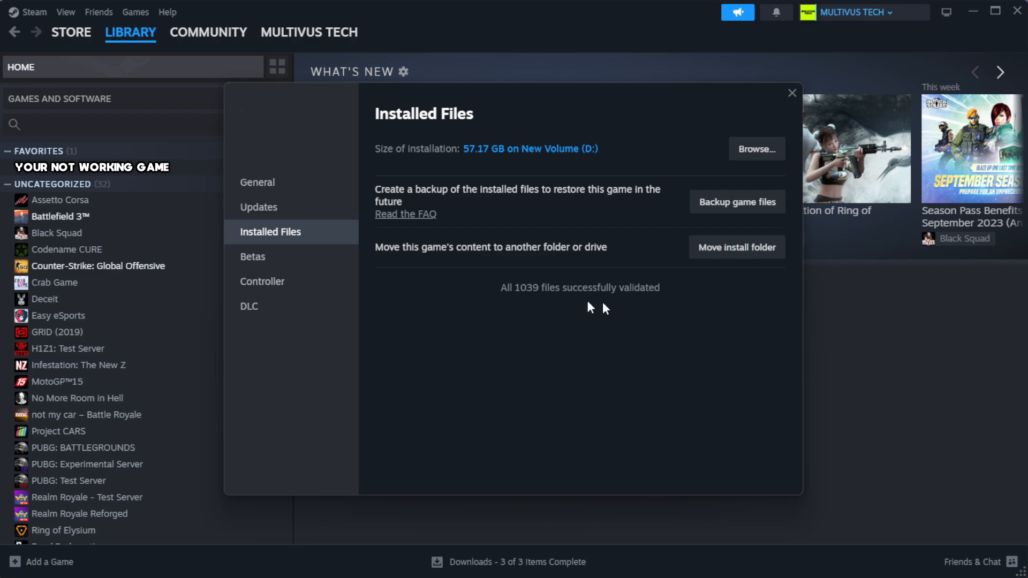
pyautogui.moveTo(756, 148)
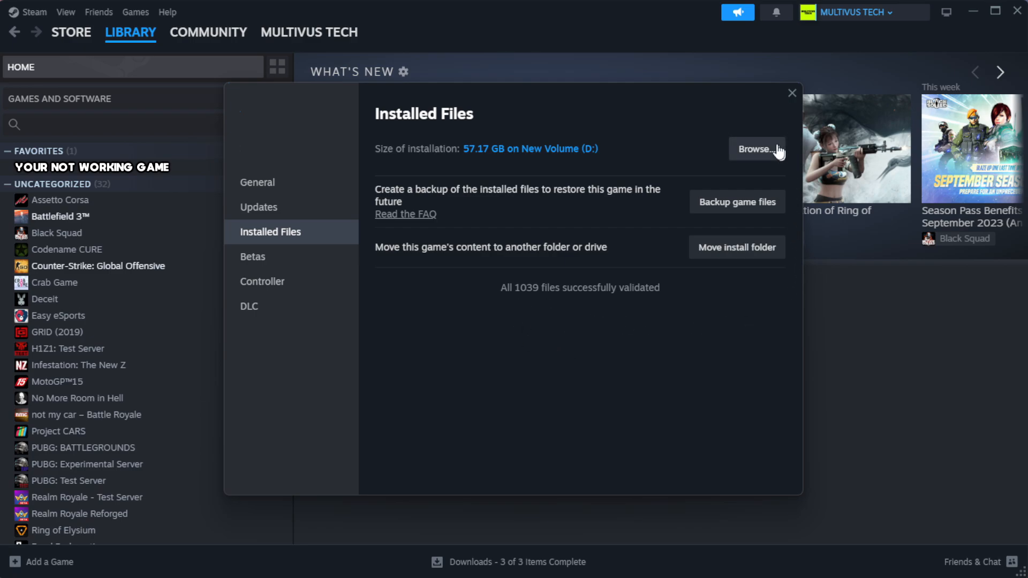
# Step: Browse to the game's install folder and select the YOUR NOT WORKING GAME shortcut
pyautogui.click(755, 149)
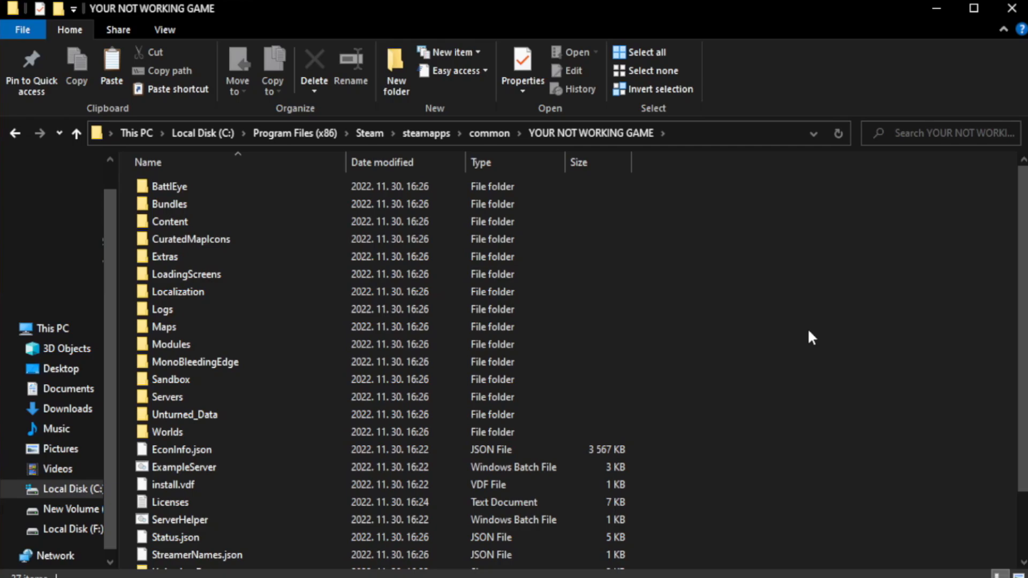
pyautogui.scroll(-3)
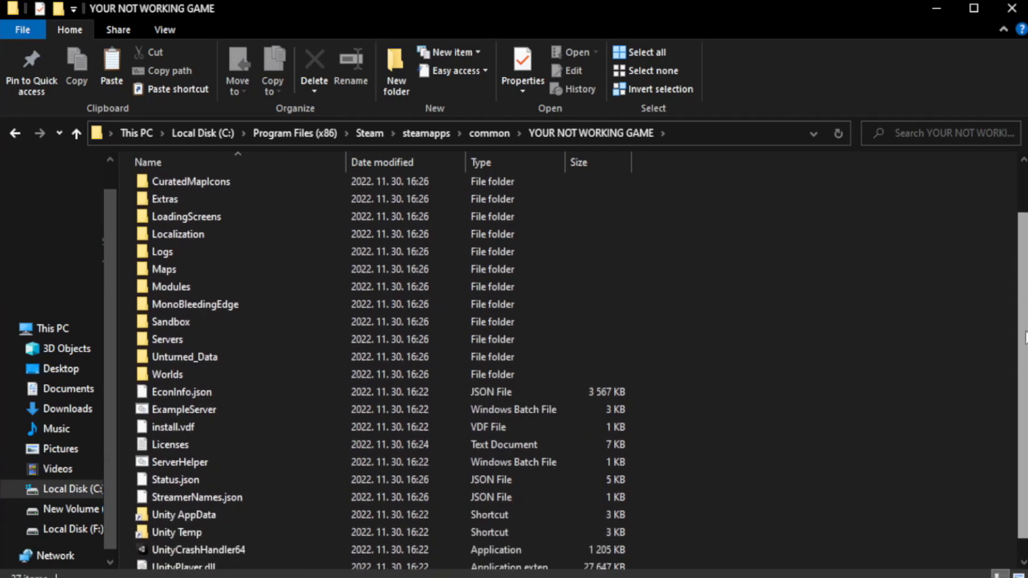
pyautogui.scroll(-3)
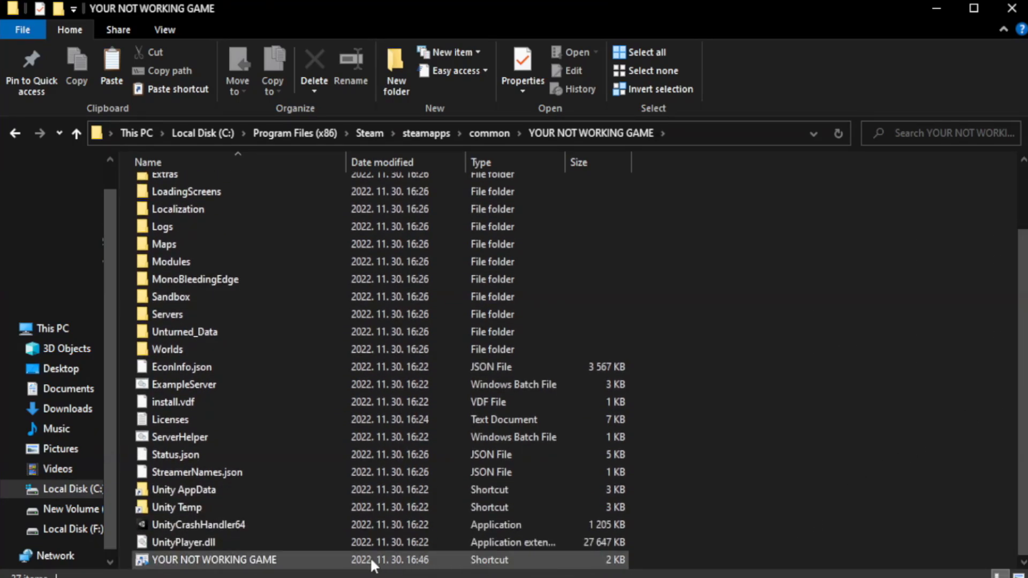
pyautogui.click(213, 560)
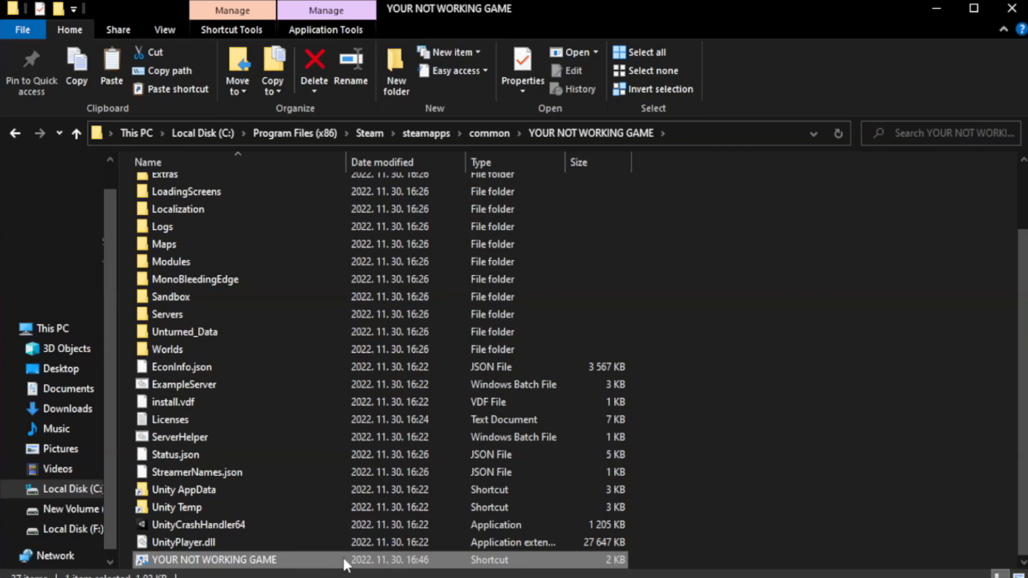
# Step: Open the shortcut's Compatibility properties and enable Windows 8 compatibility mode
pyautogui.rightClick(213, 559)
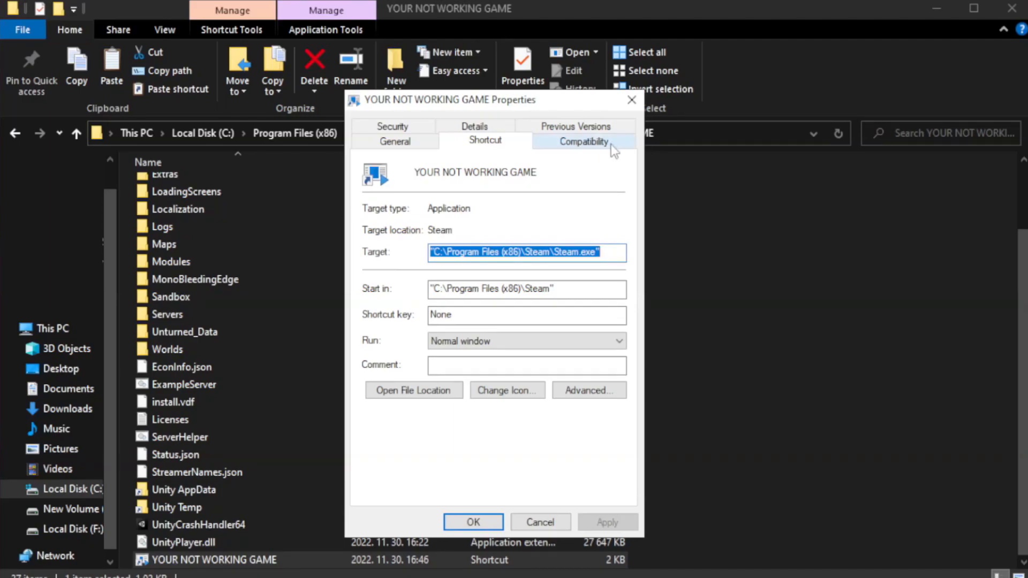
pyautogui.moveTo(580, 149)
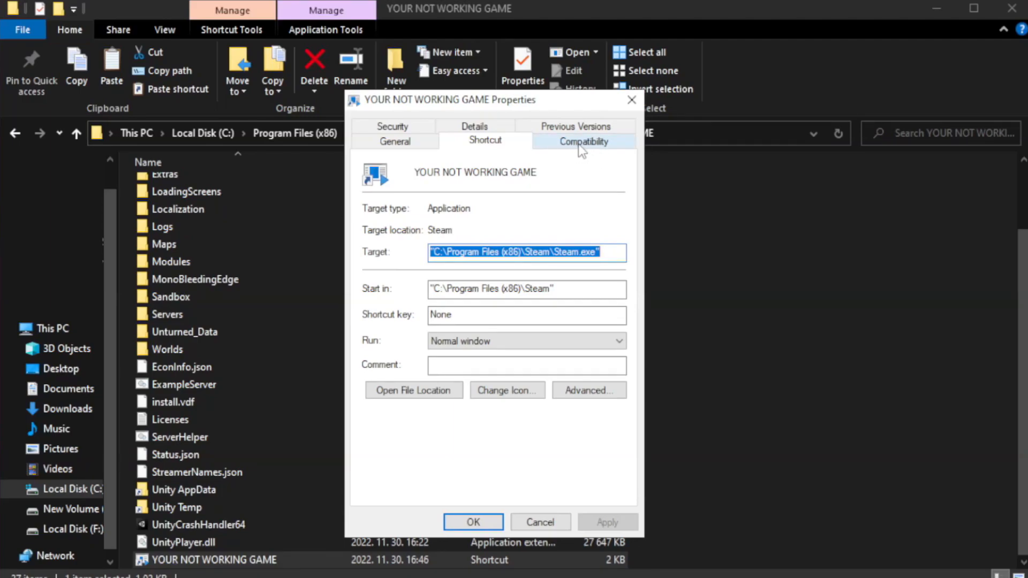
pyautogui.click(582, 140)
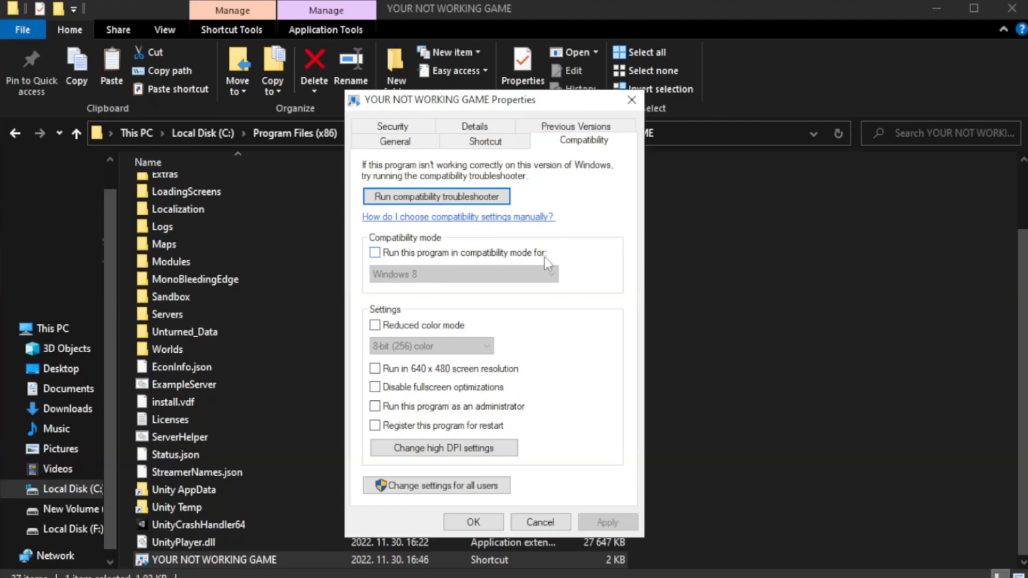
pyautogui.click(375, 252)
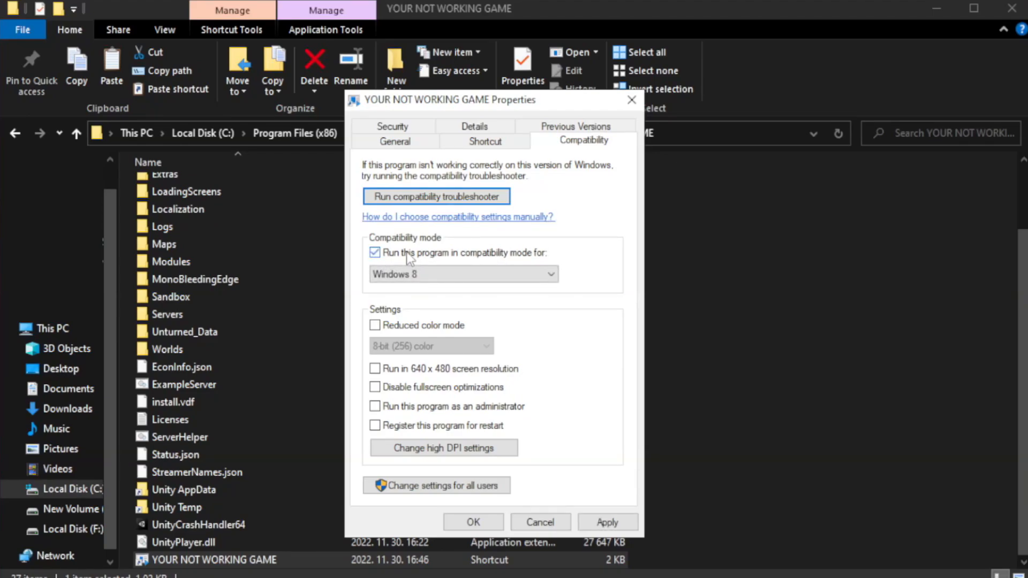
pyautogui.click(462, 274)
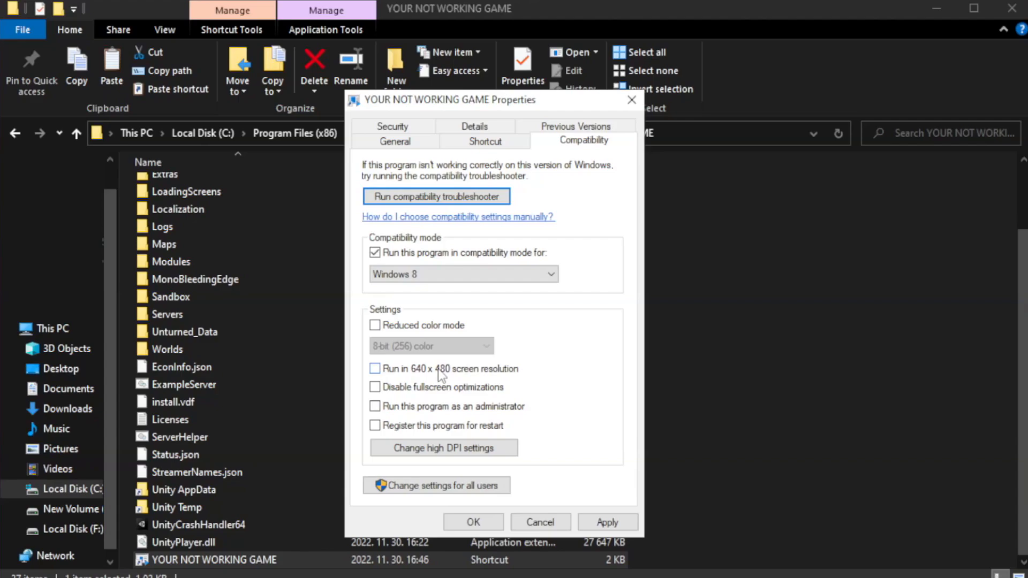
pyautogui.moveTo(400, 398)
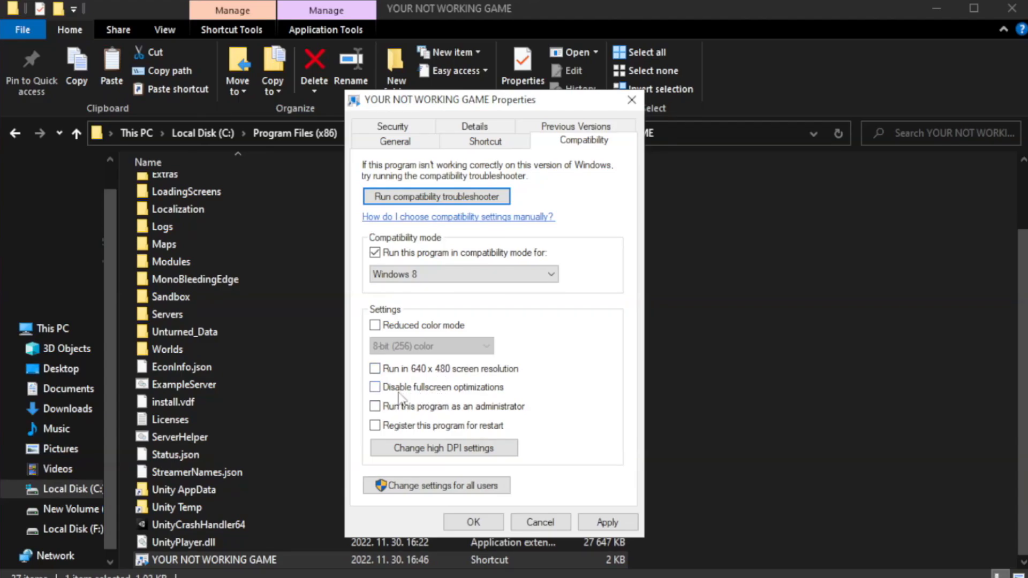
# Step: Disable fullscreen optimizations, enable run as administrator, and save with OK
pyautogui.click(375, 387)
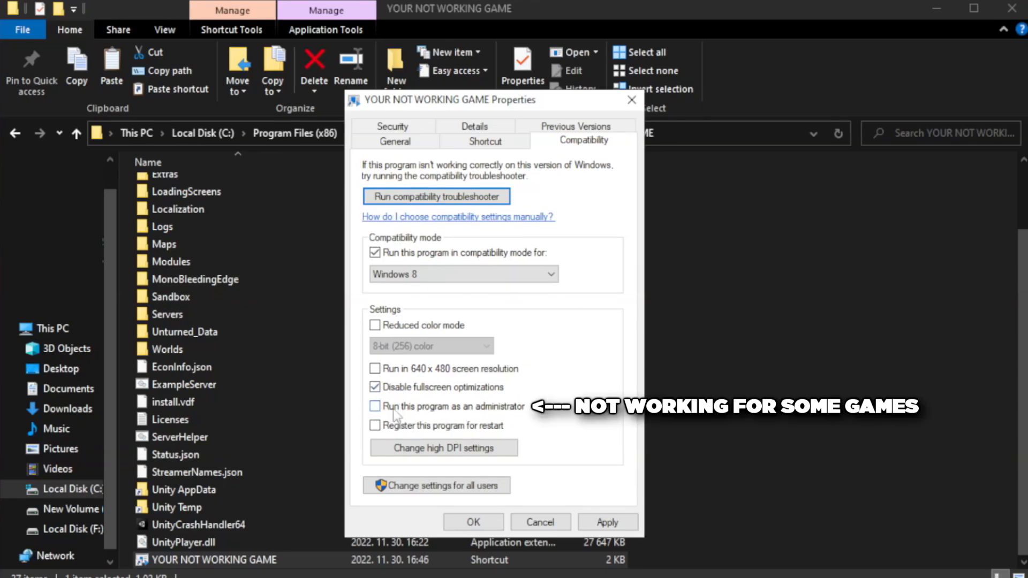
pyautogui.click(375, 407)
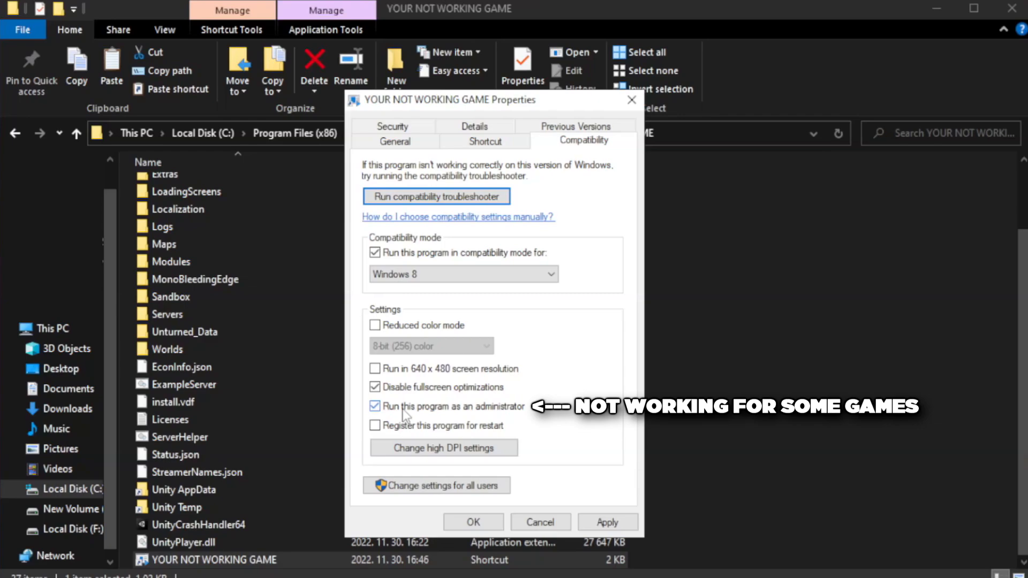
pyautogui.moveTo(602, 500)
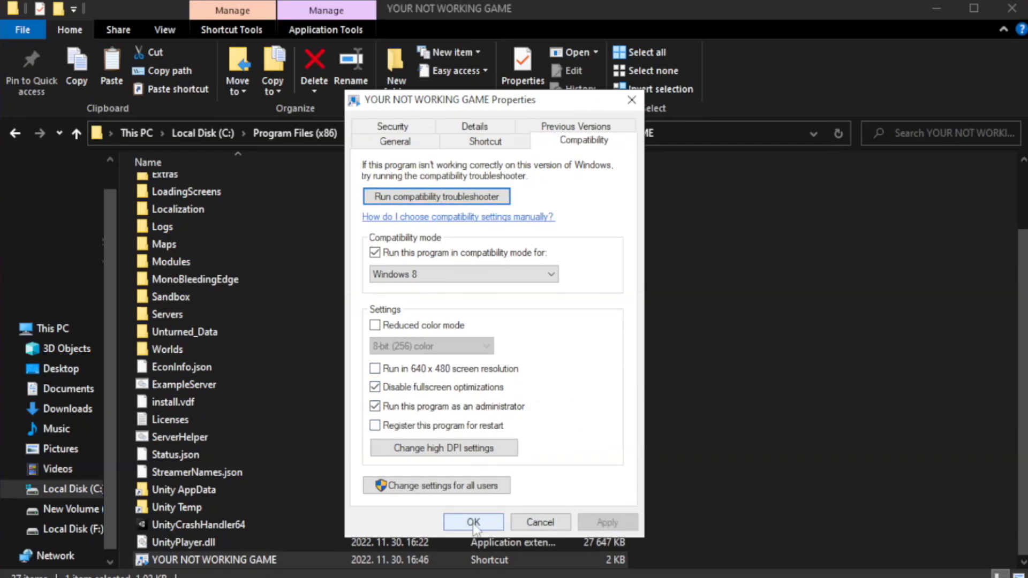
pyautogui.click(473, 523)
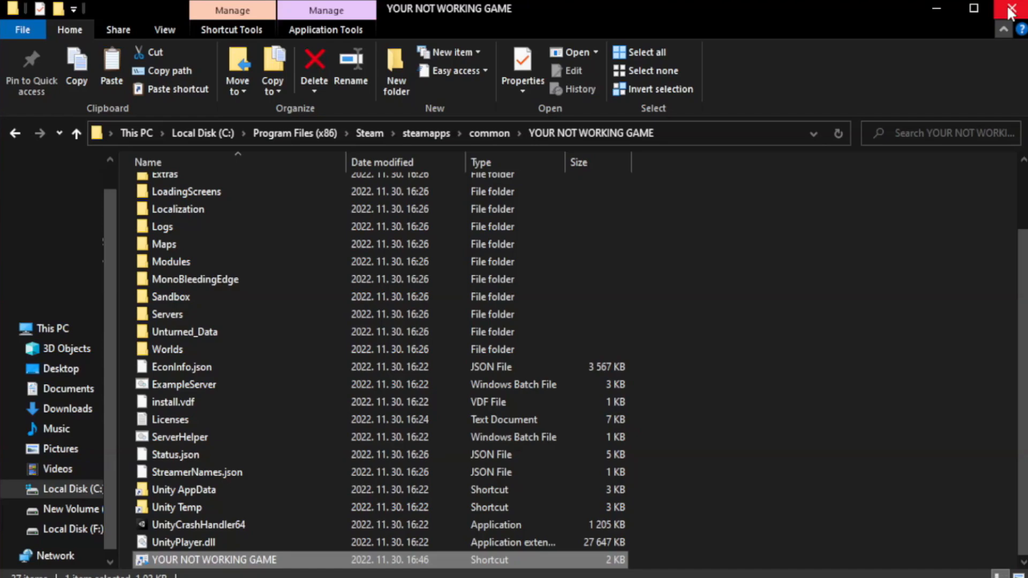
pyautogui.moveTo(1013, 10)
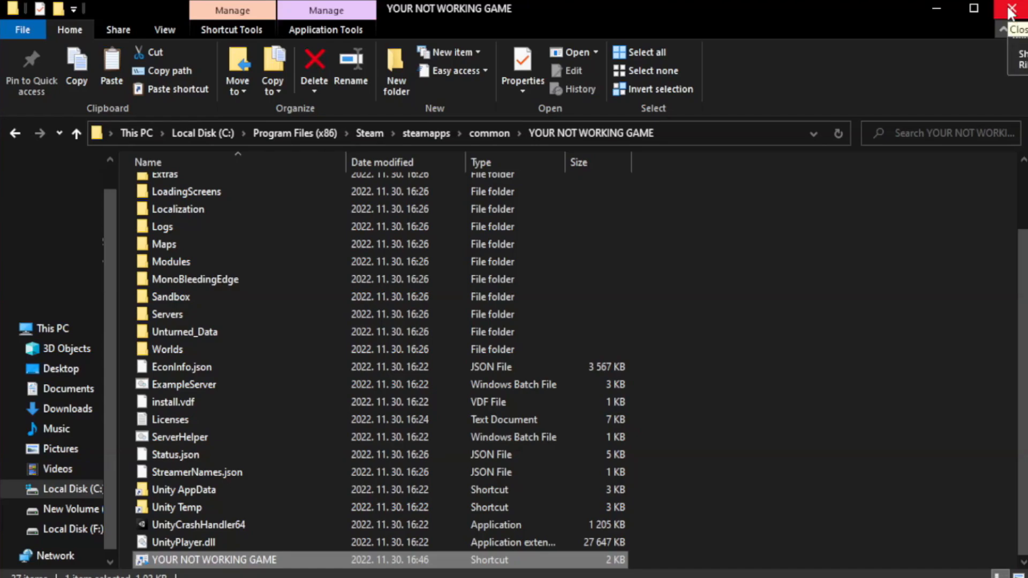
# Step: Close the game folder's File Explorer window, leaving the desktop visible
pyautogui.click(1015, 9)
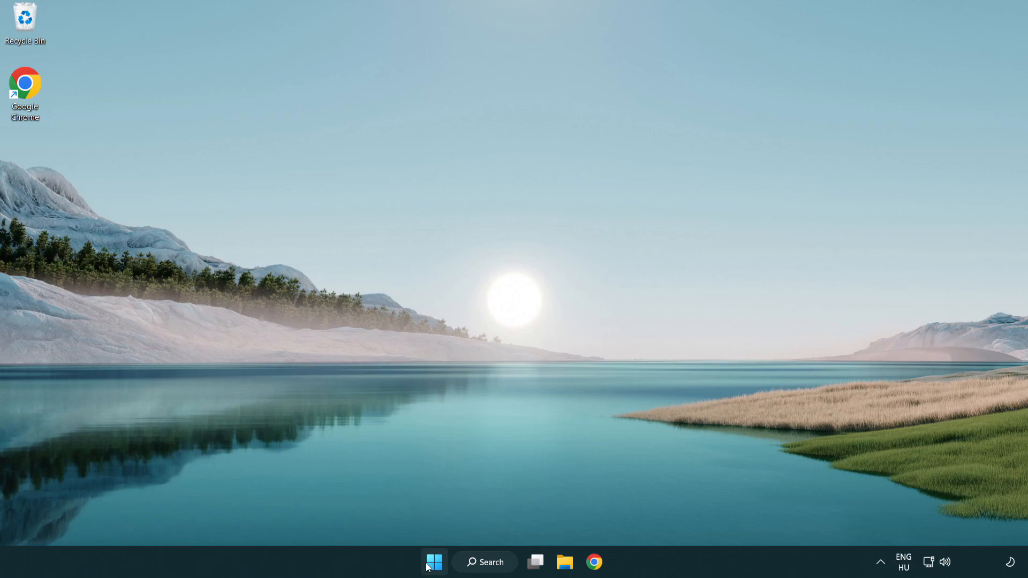
# Step: Launch Task Manager from the Start button's right-click menu
pyautogui.rightClick(433, 562)
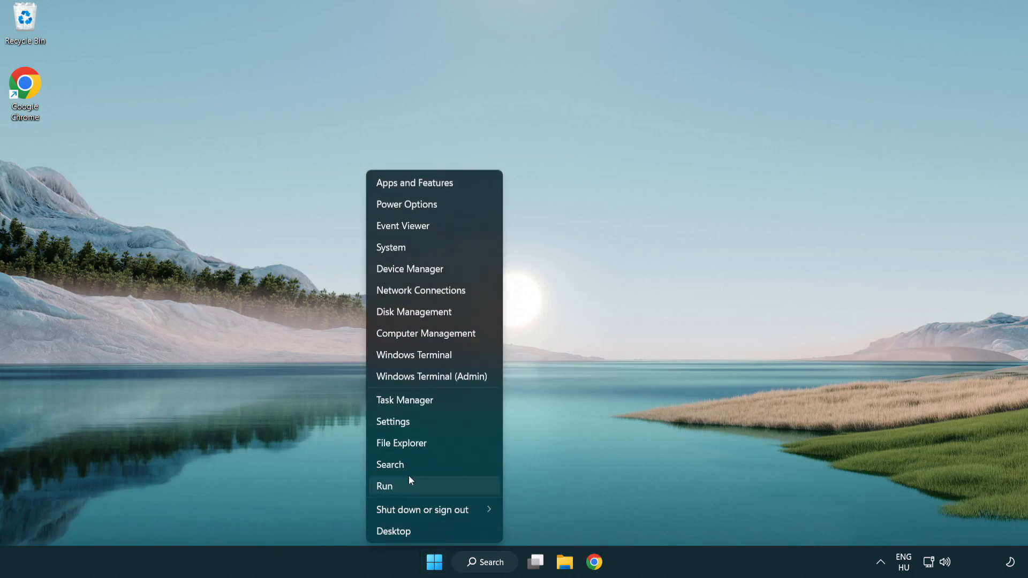
pyautogui.moveTo(445, 403)
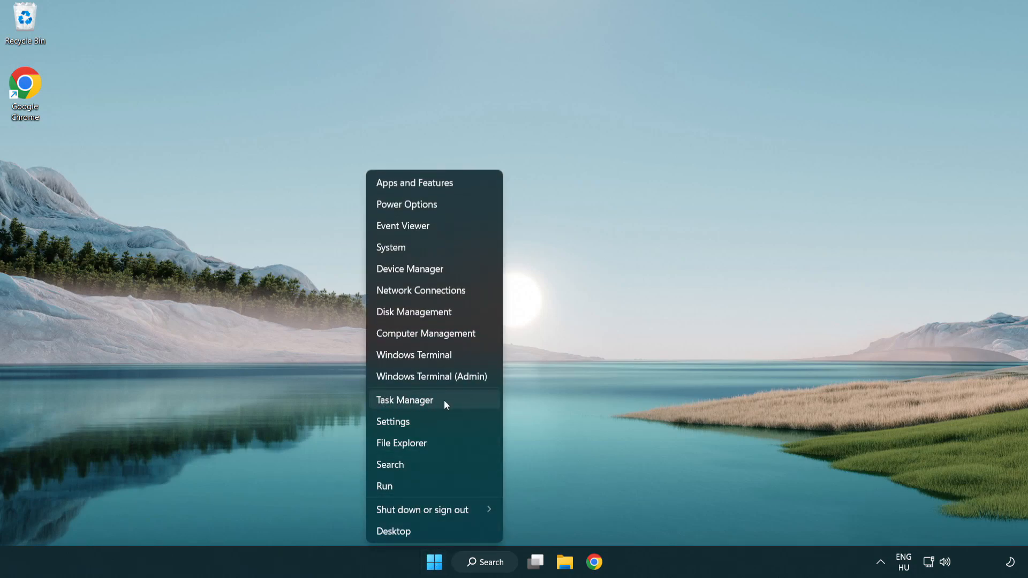
pyautogui.click(405, 400)
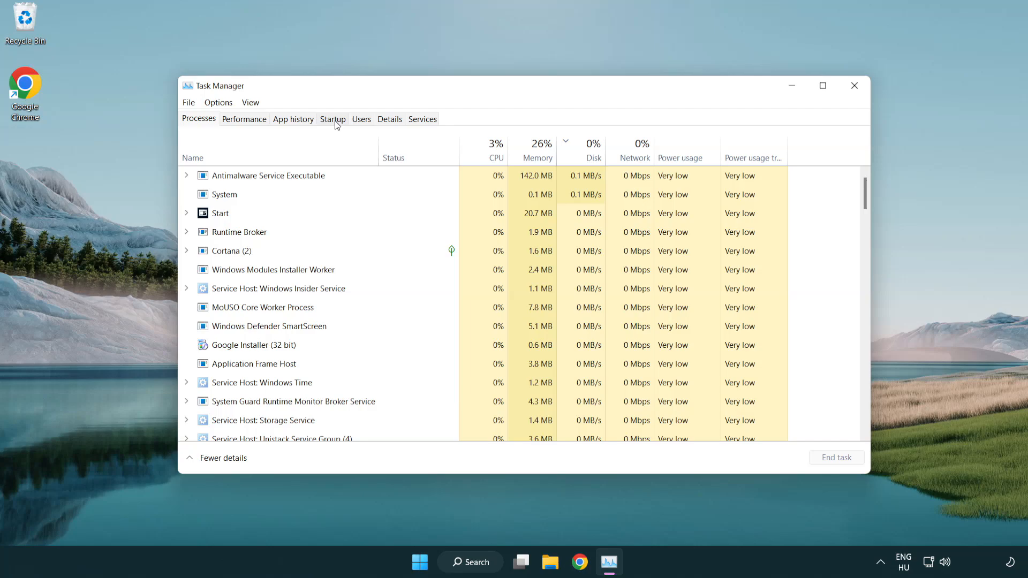
# Step: Disable Phone Link, Cortana and Windows Security notifications at startup, then close Task Manager
pyautogui.click(333, 119)
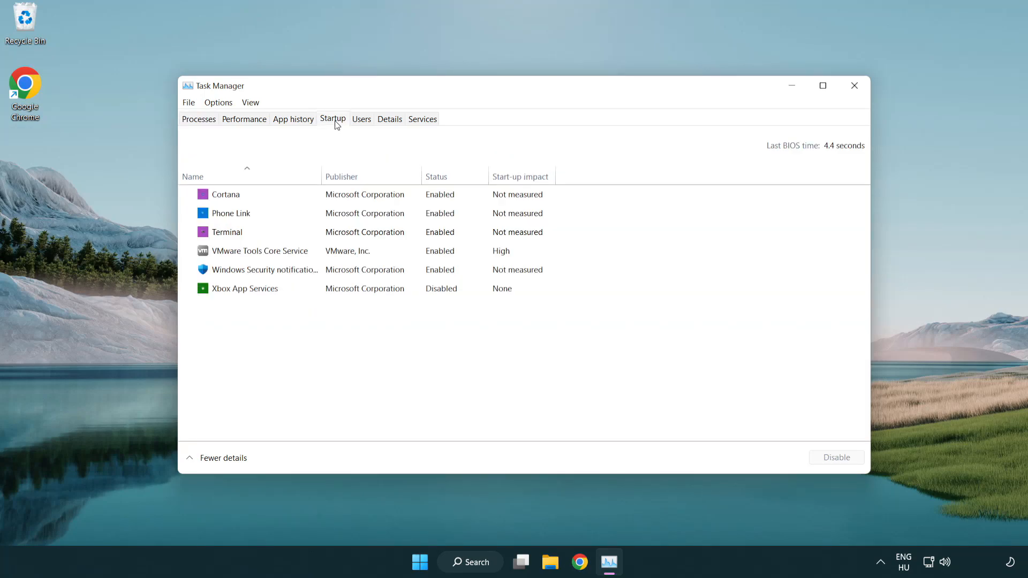
pyautogui.click(226, 231)
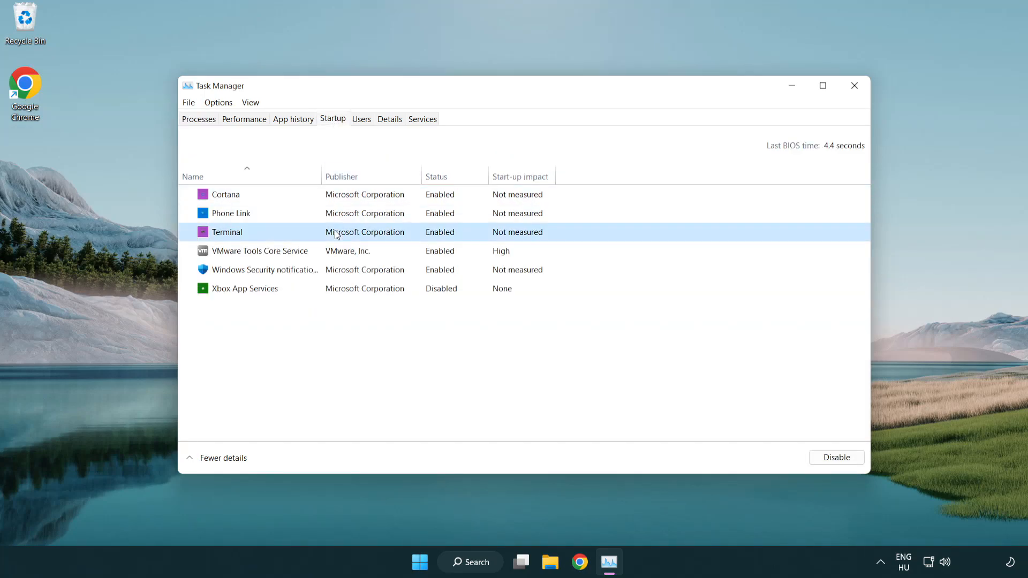
pyautogui.click(835, 457)
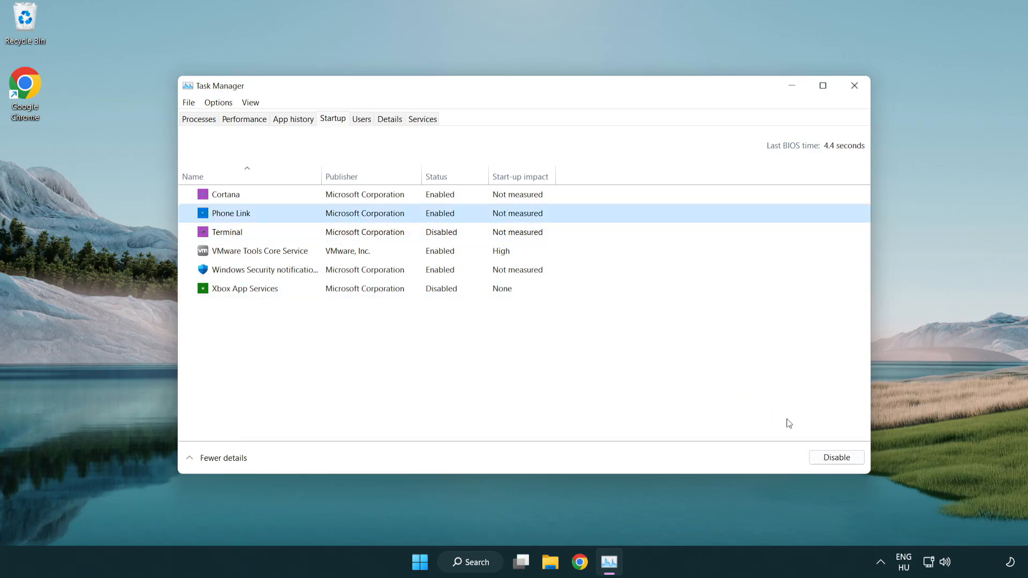
pyautogui.click(836, 456)
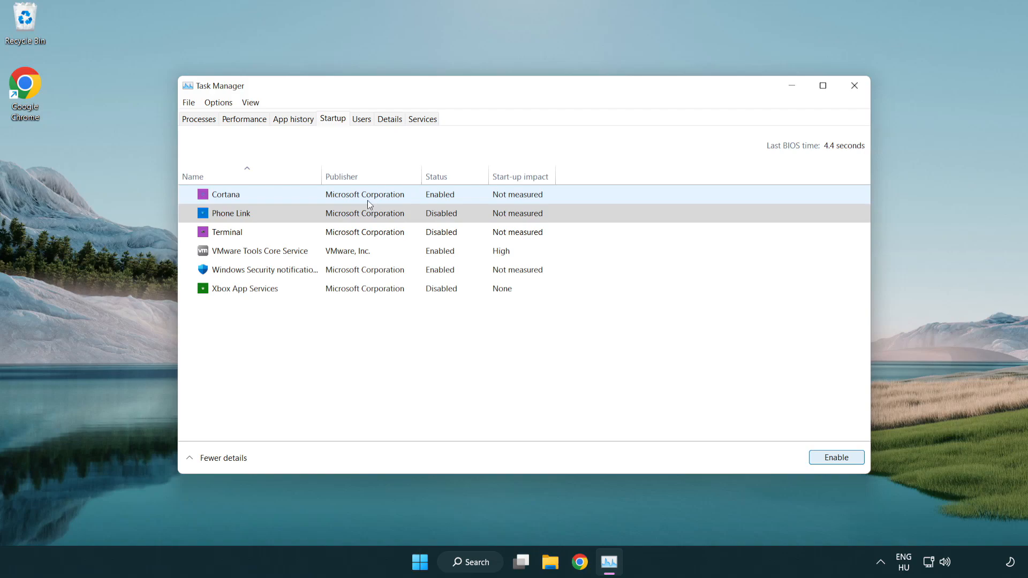
pyautogui.click(225, 194)
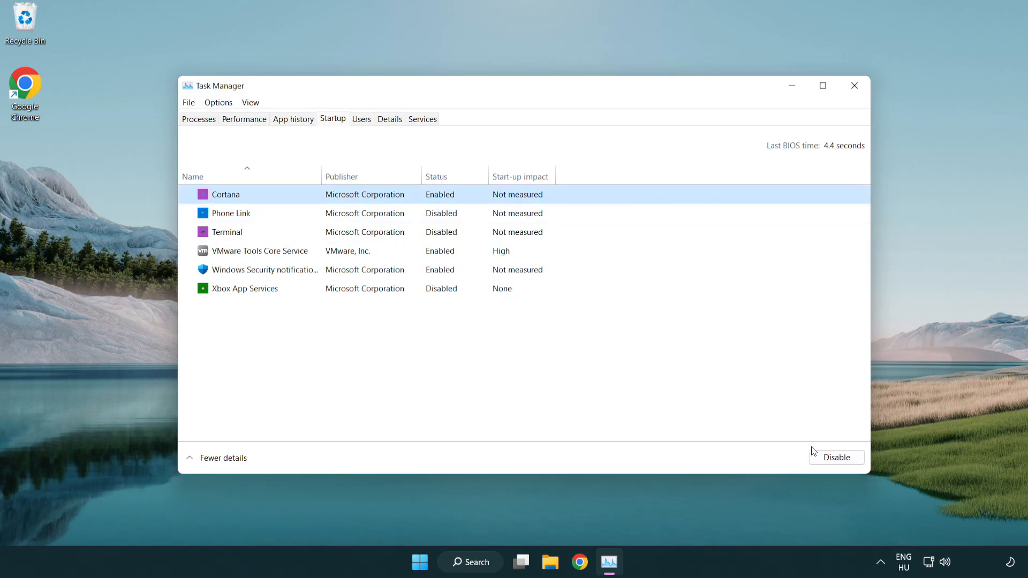
pyautogui.click(835, 457)
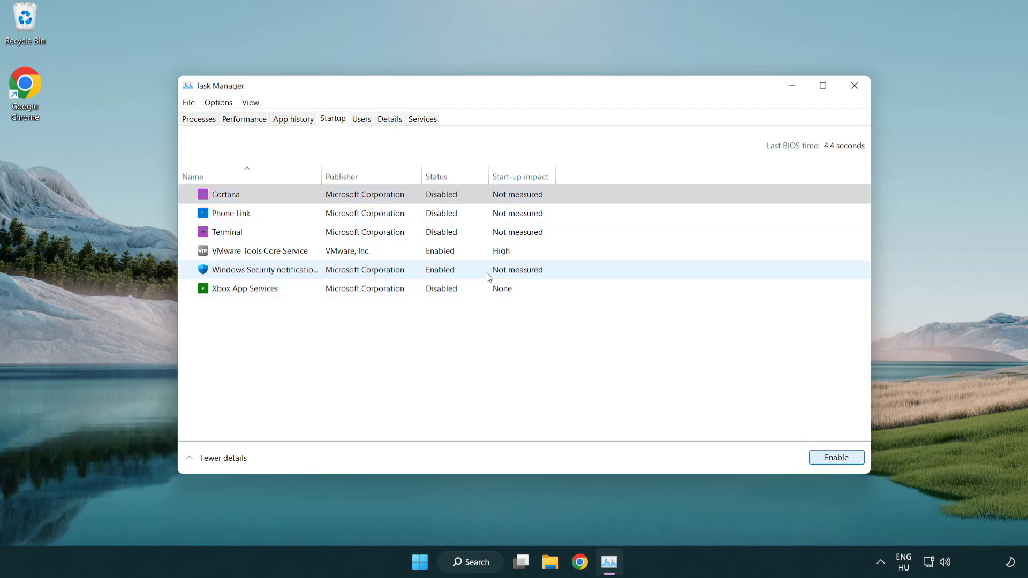
pyautogui.click(835, 457)
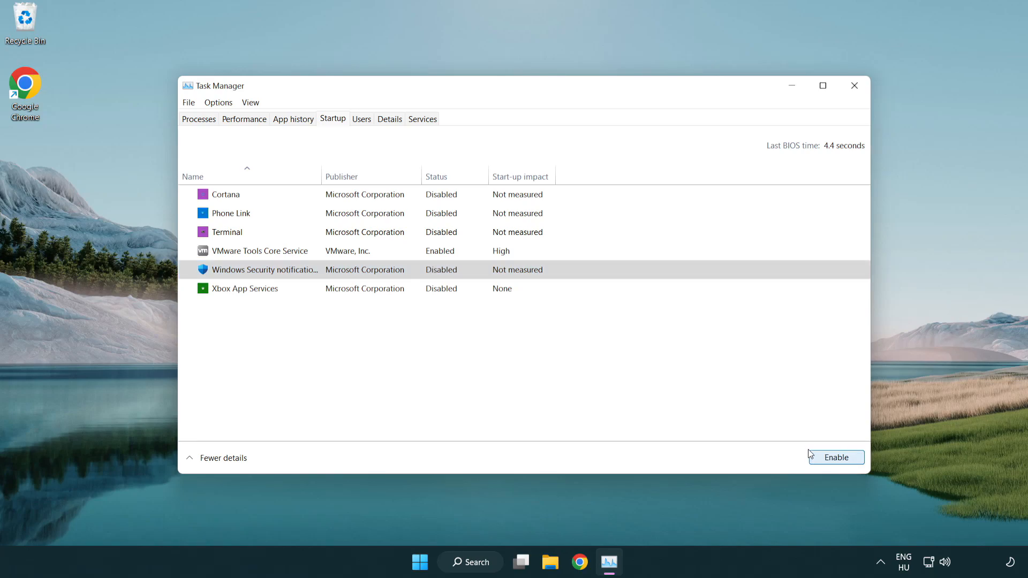
pyautogui.moveTo(832, 119)
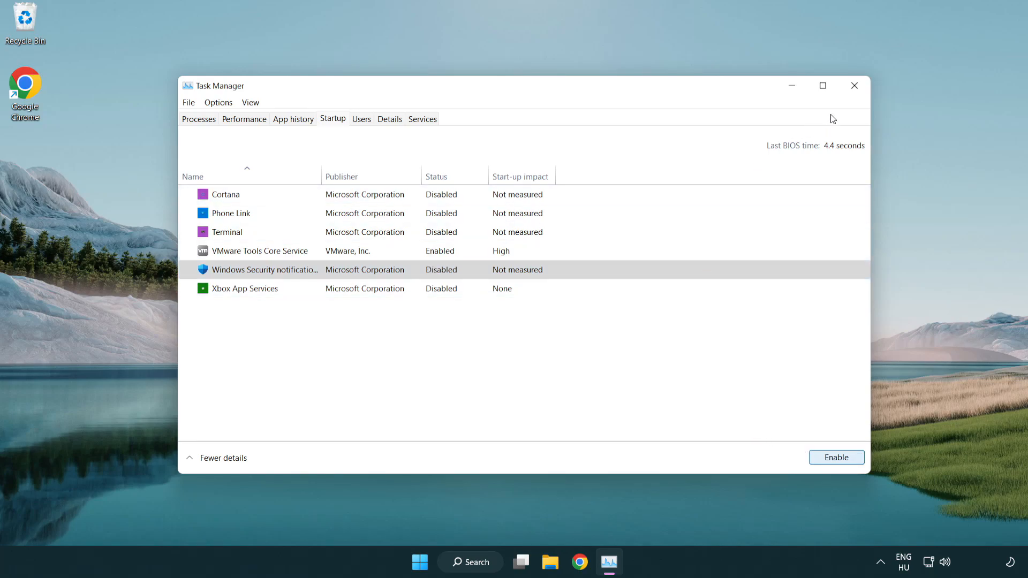
pyautogui.moveTo(854, 85)
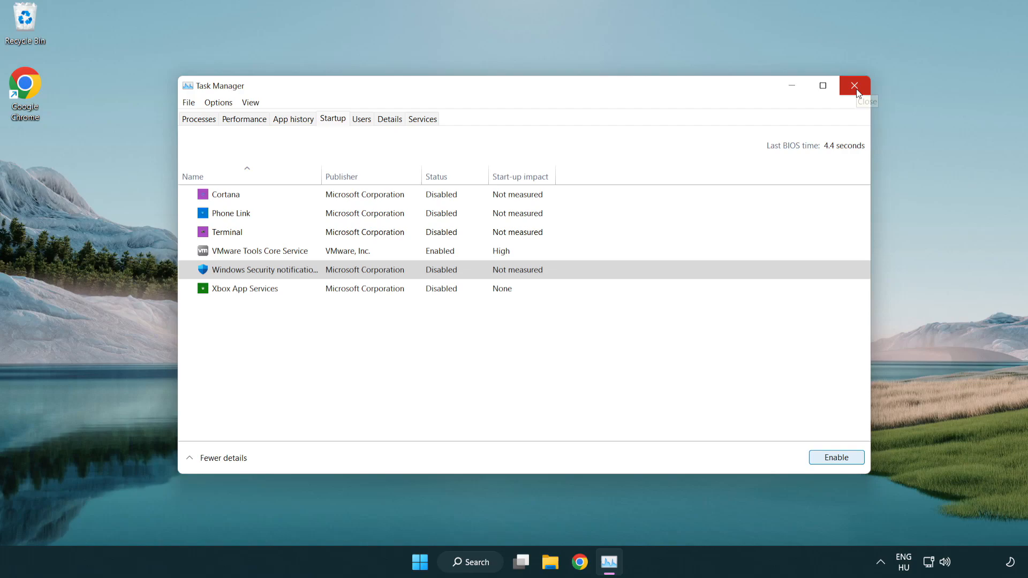
pyautogui.click(855, 85)
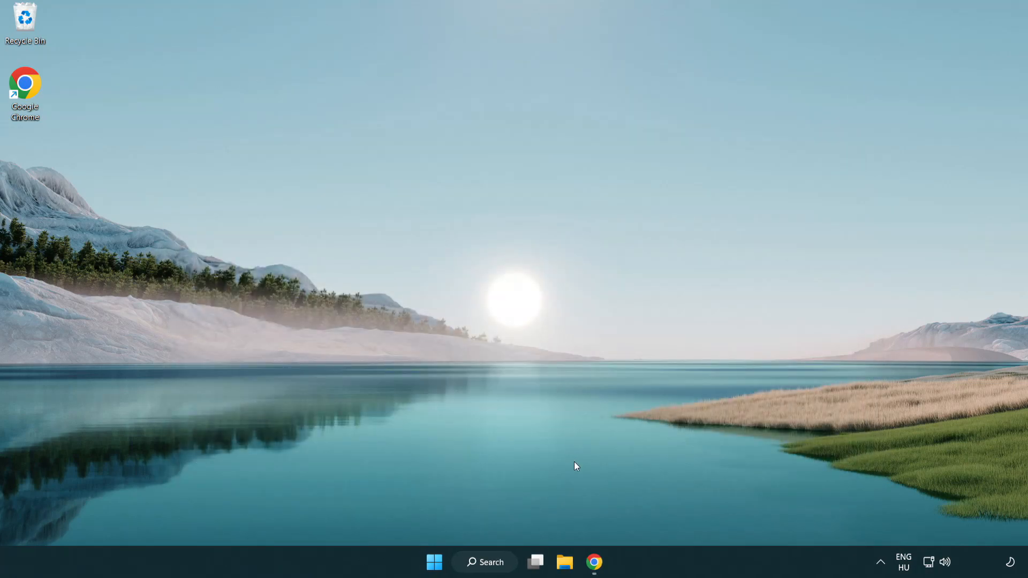
# Step: Download the DirectX End-User Runtime Web Installer in Chrome and run it
pyautogui.click(593, 562)
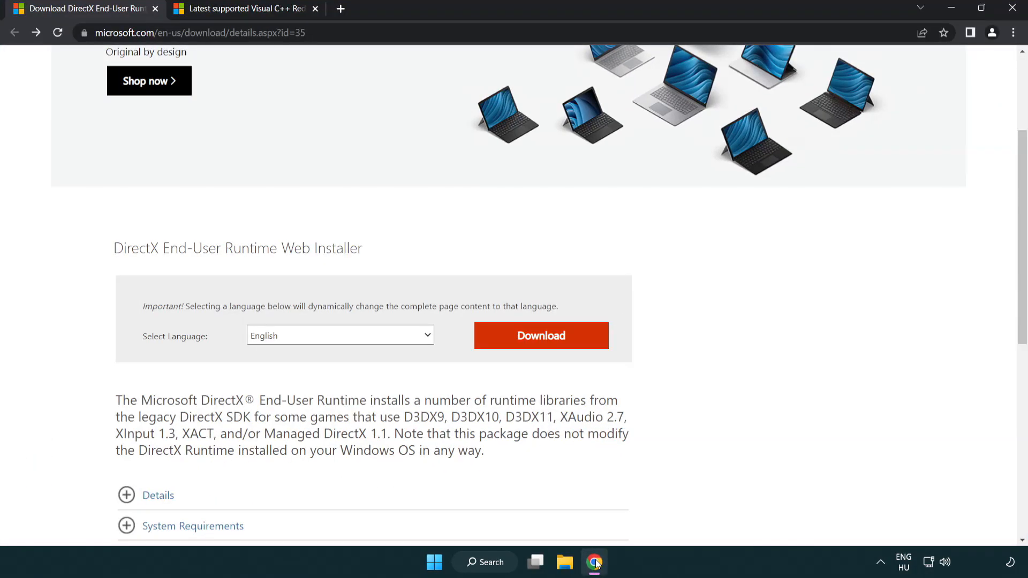
pyautogui.scroll(3)
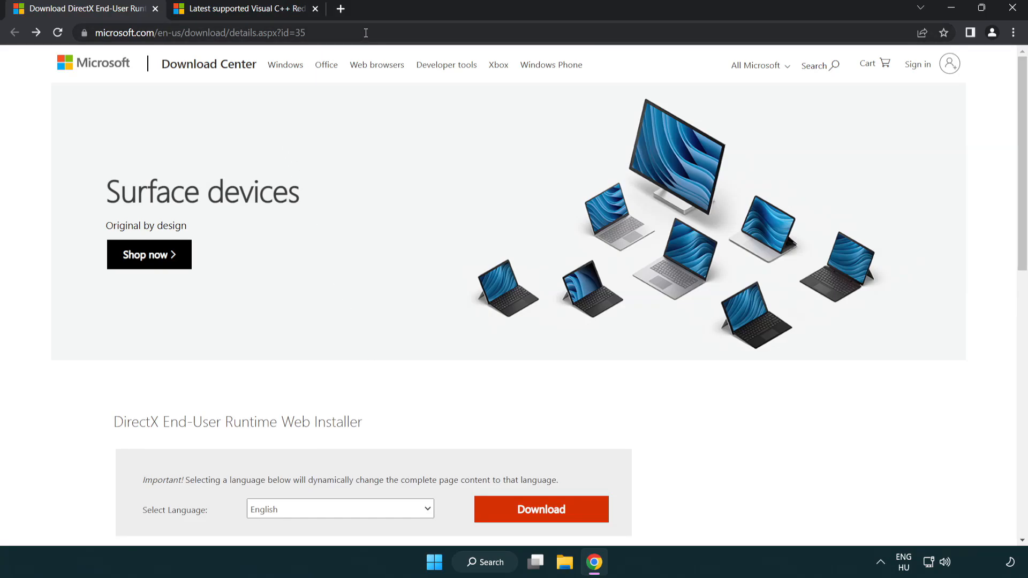
pyautogui.moveTo(983, 234)
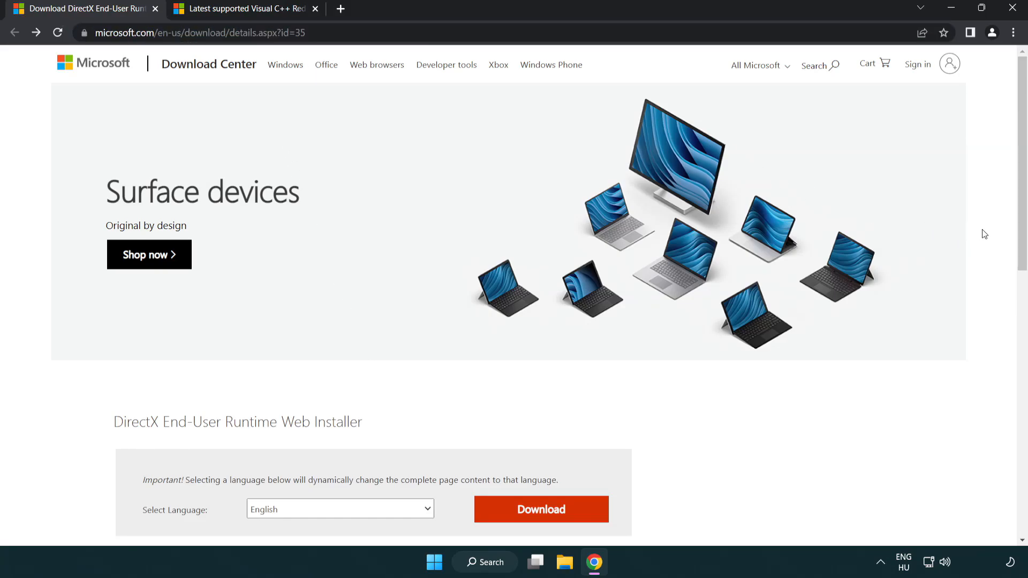
pyautogui.scroll(-3)
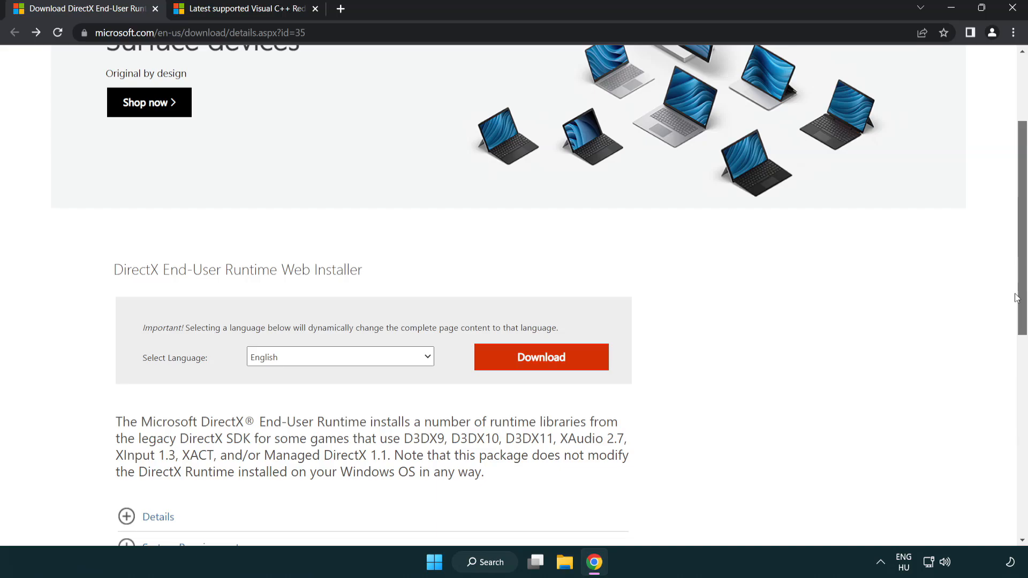
pyautogui.moveTo(331, 368)
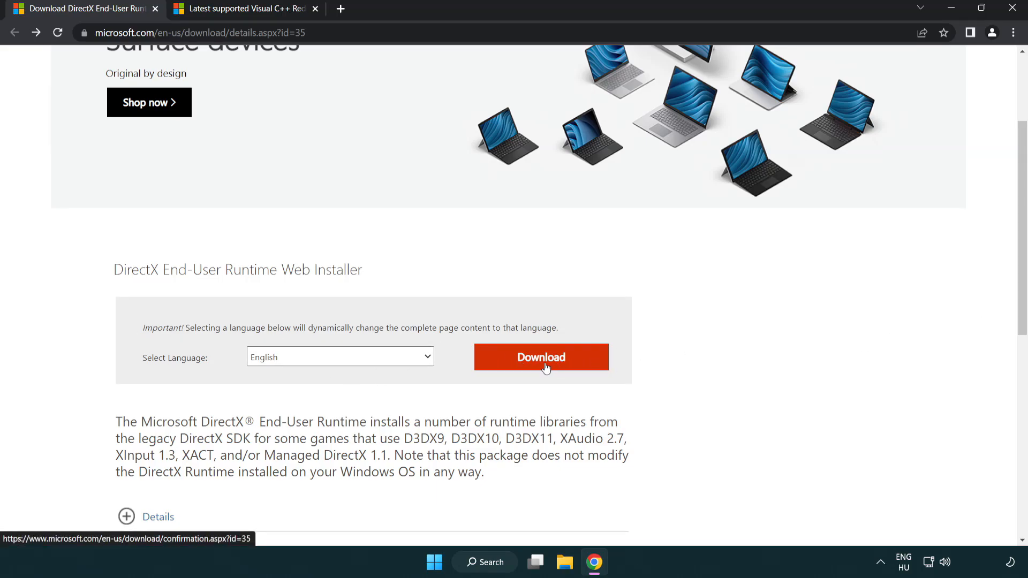
pyautogui.click(540, 357)
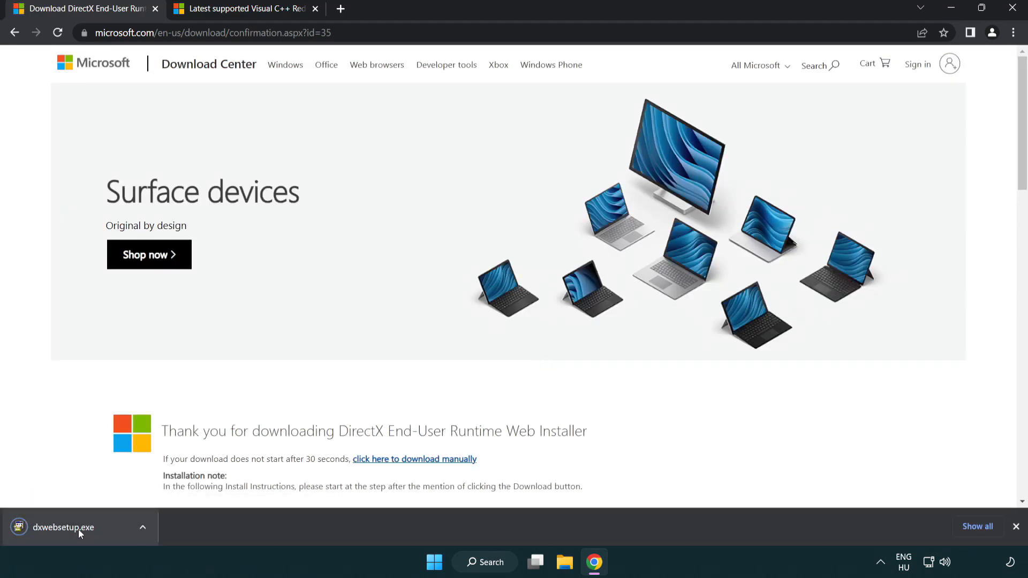
pyautogui.moveTo(62, 527)
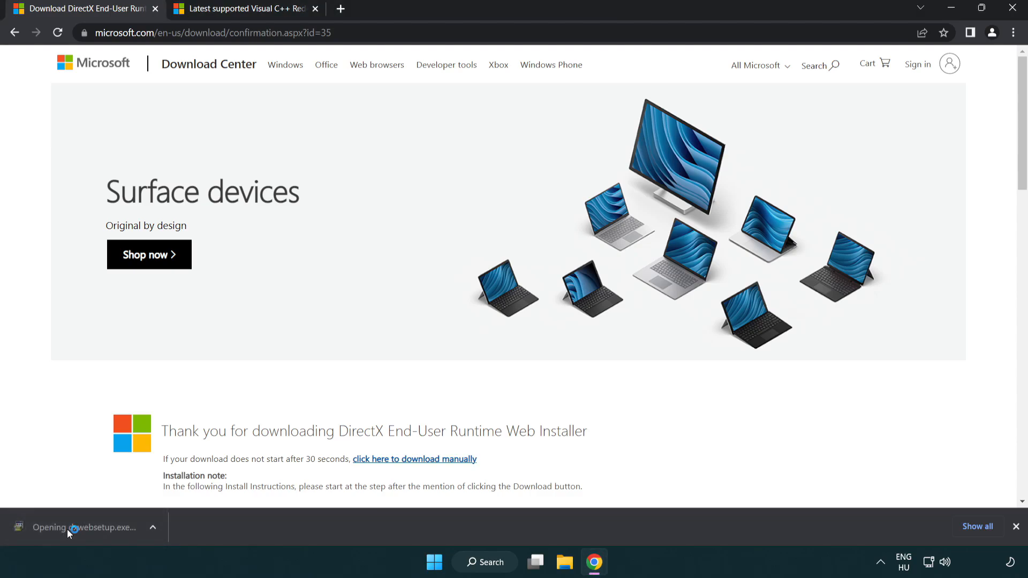
pyautogui.click(85, 527)
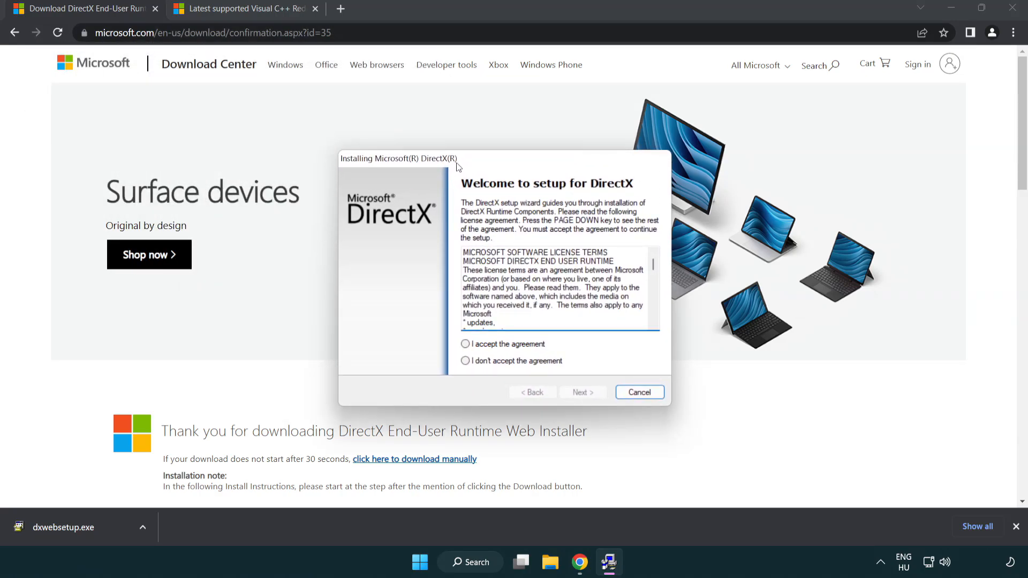
# Step: Accept the DirectX license, decline the Bing Bar, and finish the setup wizard
pyautogui.scroll(-3)
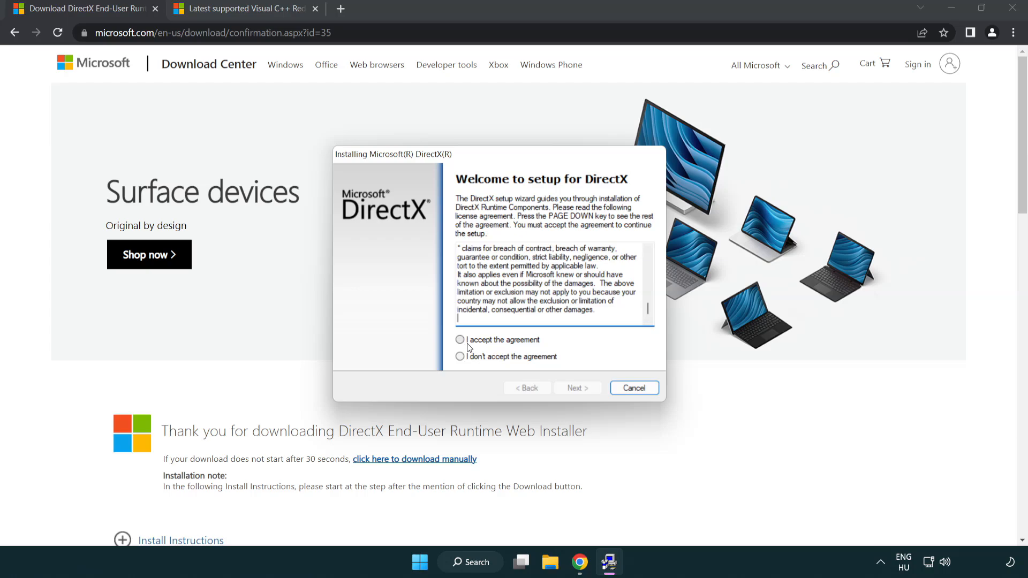
pyautogui.click(459, 339)
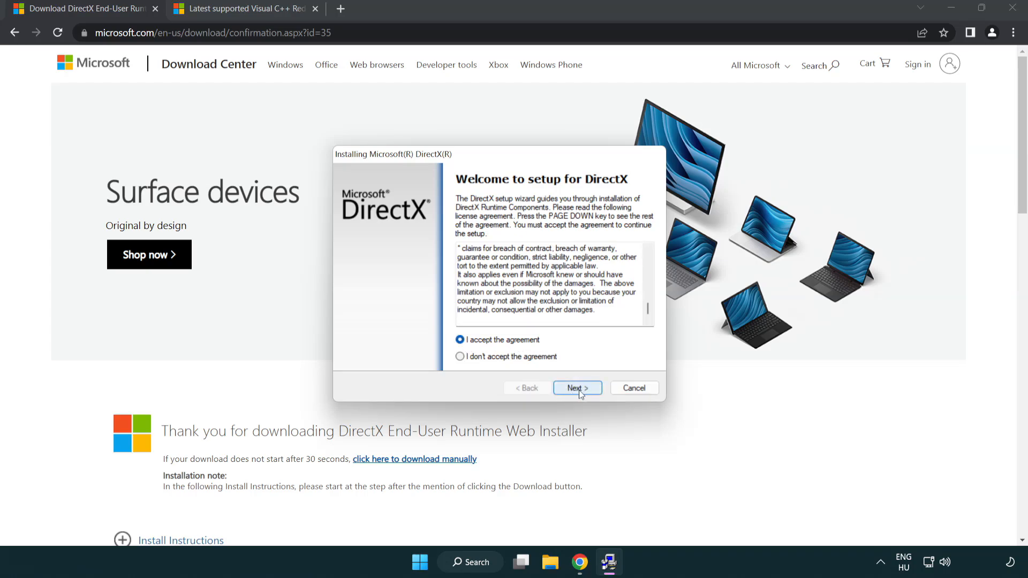
pyautogui.click(576, 388)
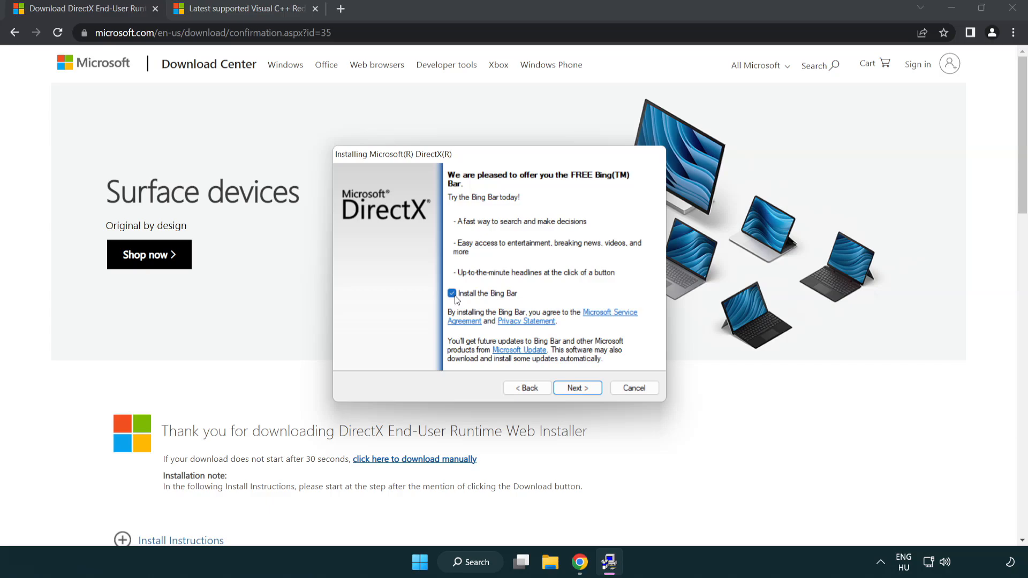
pyautogui.click(452, 293)
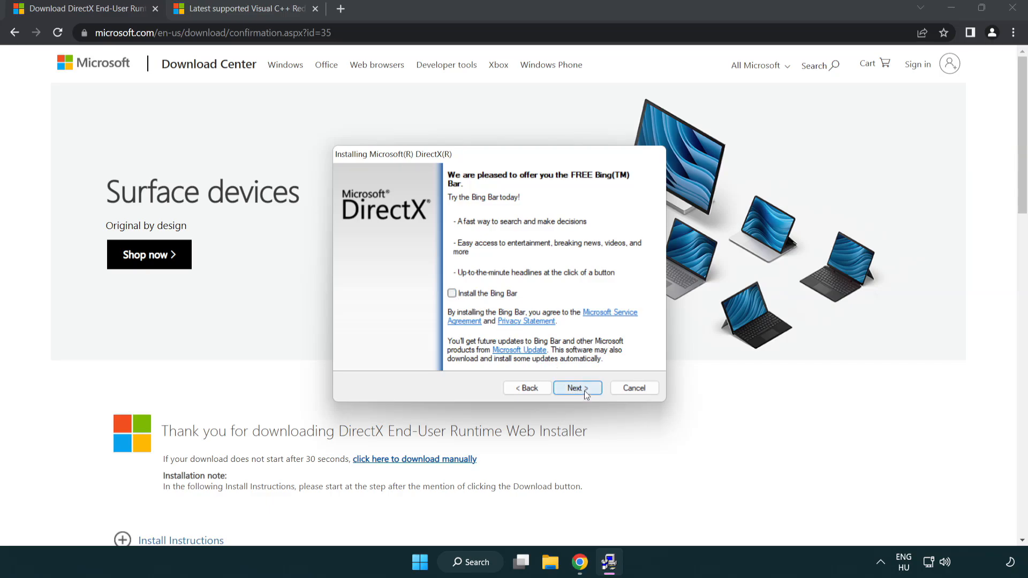
pyautogui.click(576, 387)
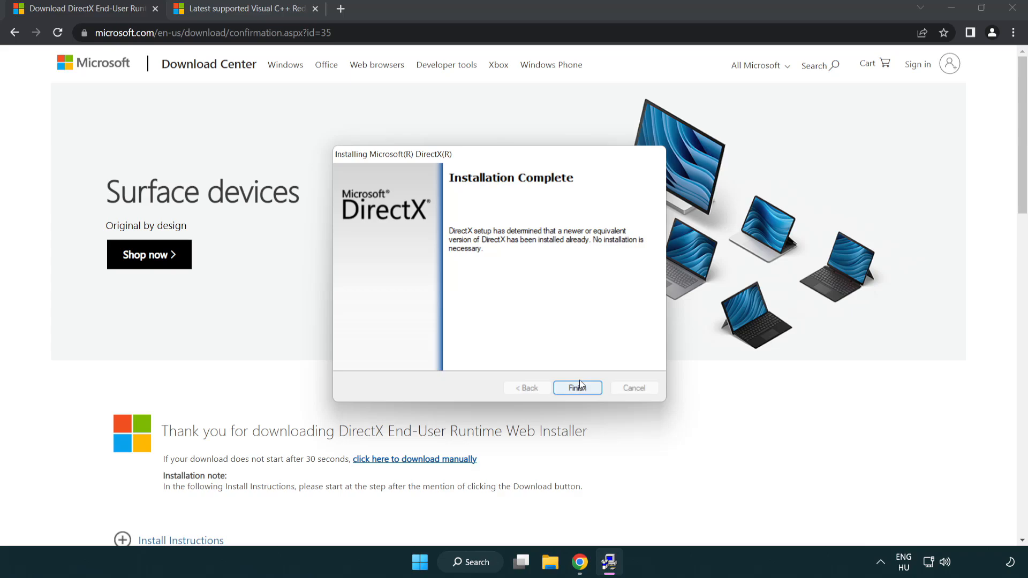
pyautogui.click(576, 388)
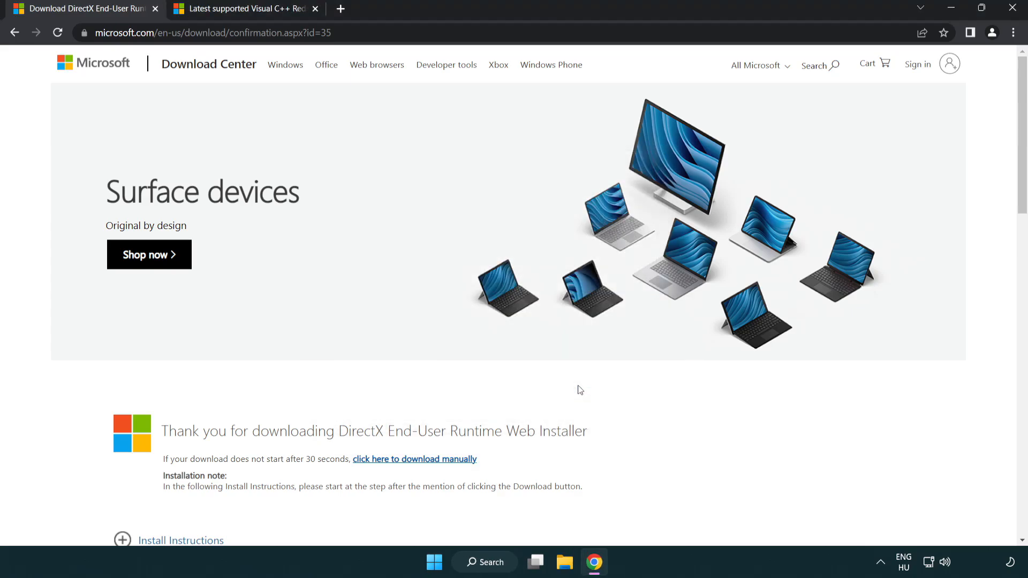
pyautogui.moveTo(155, 8)
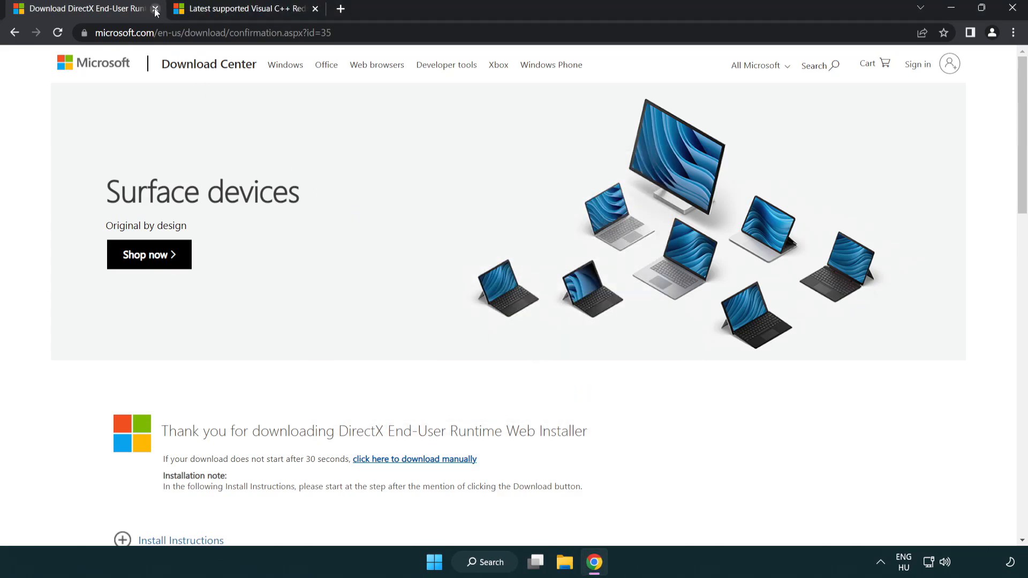
# Step: Close the DirectX tab and download VC_redist.arm64.exe from the Visual C++ 2015–2022 table
pyautogui.click(155, 8)
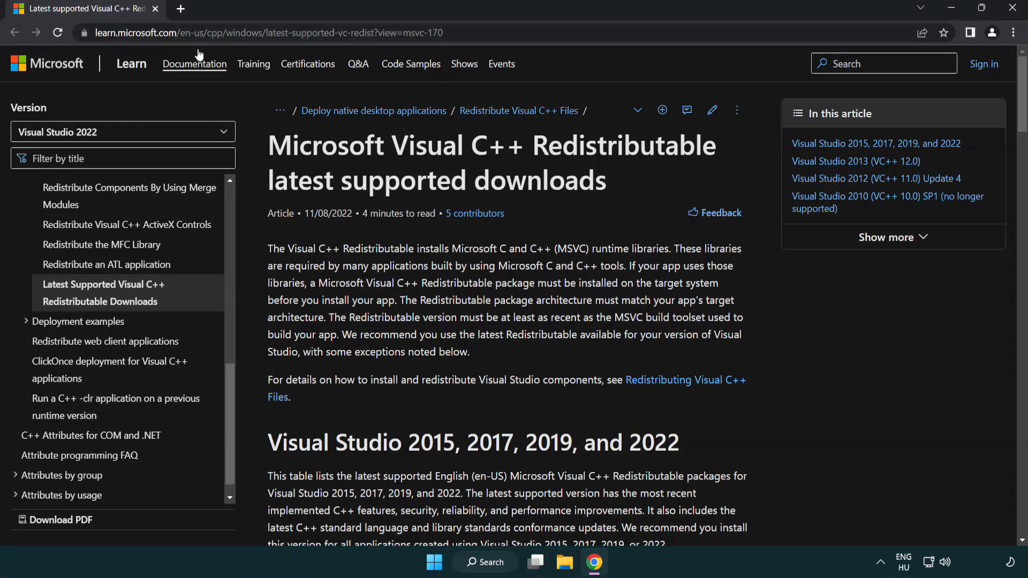
pyautogui.click(263, 33)
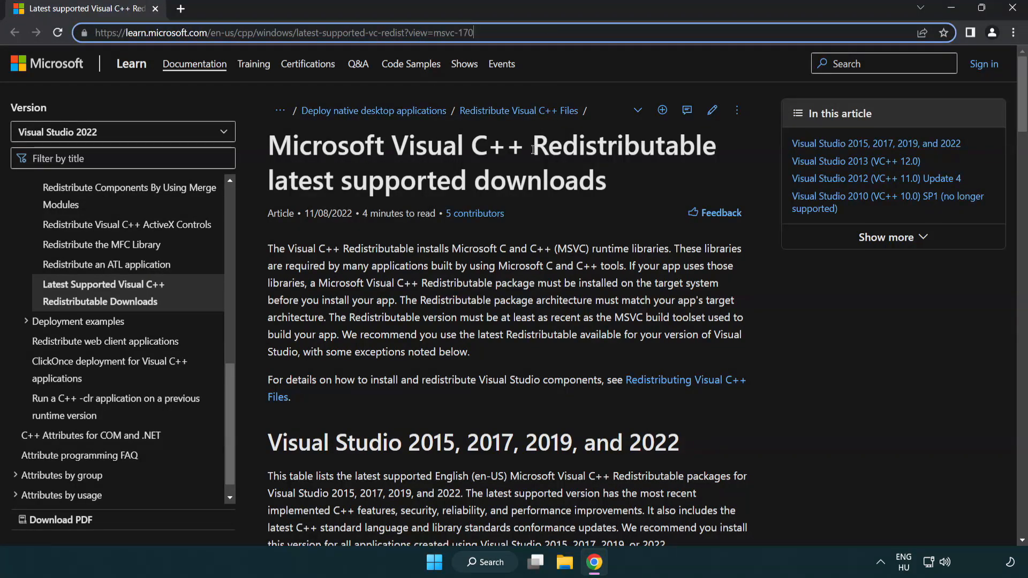
pyautogui.scroll(-3)
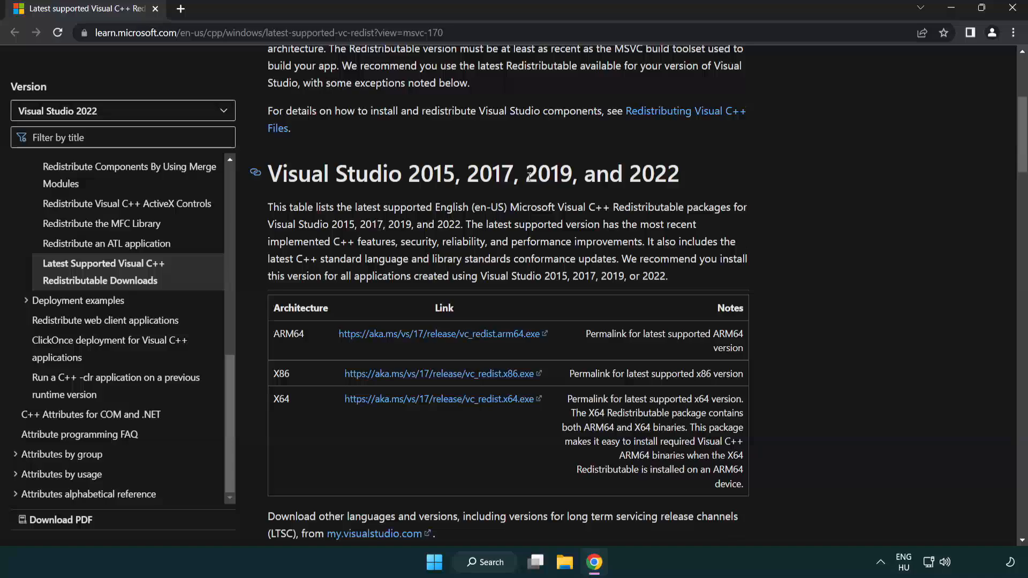
pyautogui.scroll(-3)
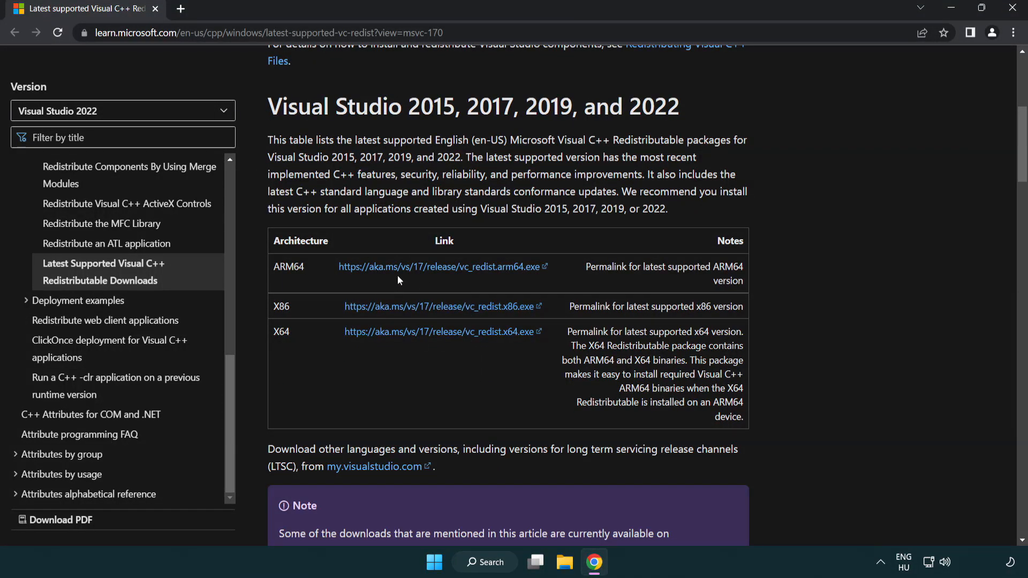
pyautogui.click(439, 266)
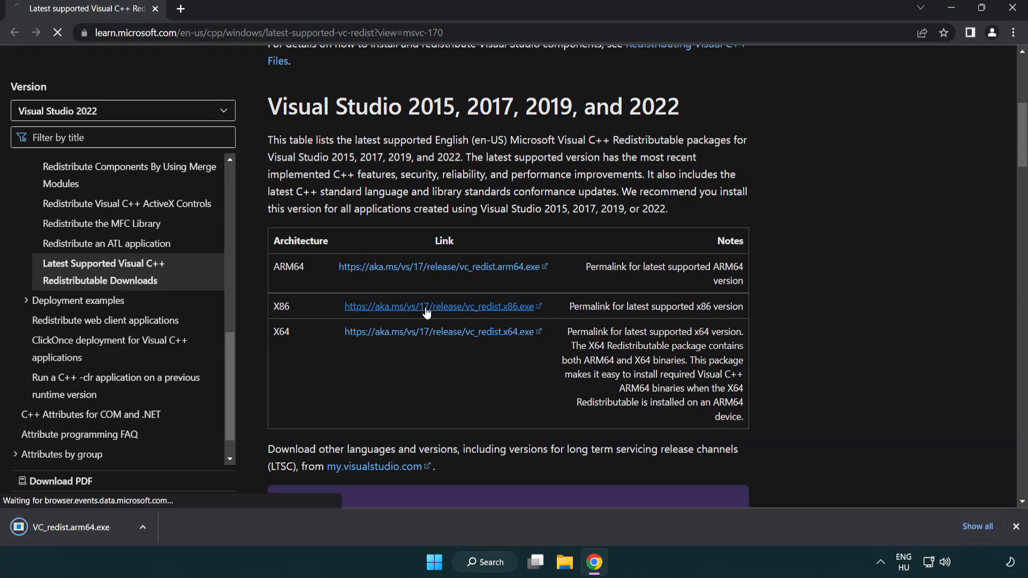
# Step: Download the x86 redistributable, attempt the ARM64 install, and close its Setup Failed screen
pyautogui.click(438, 330)
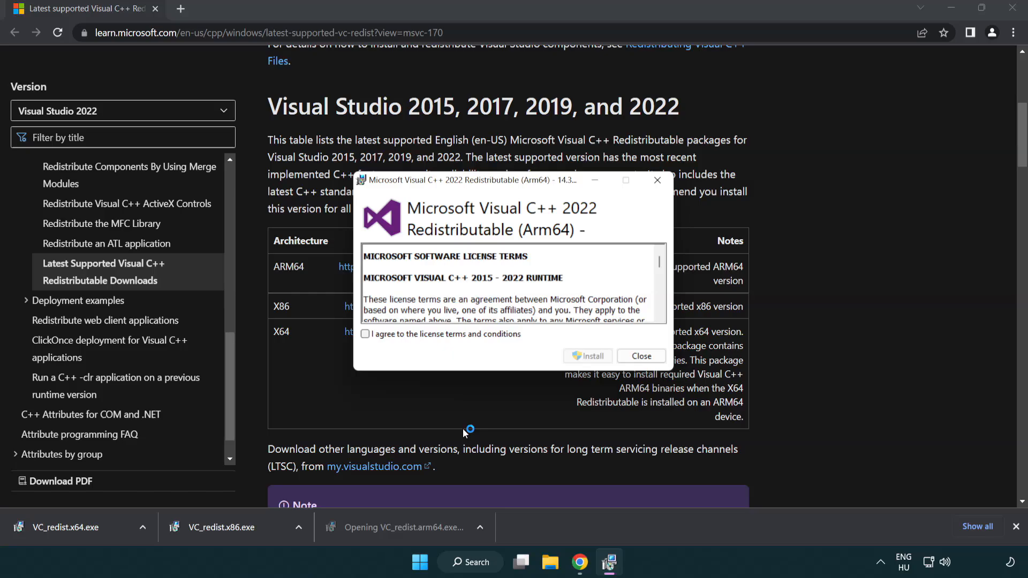
pyautogui.scroll(-3)
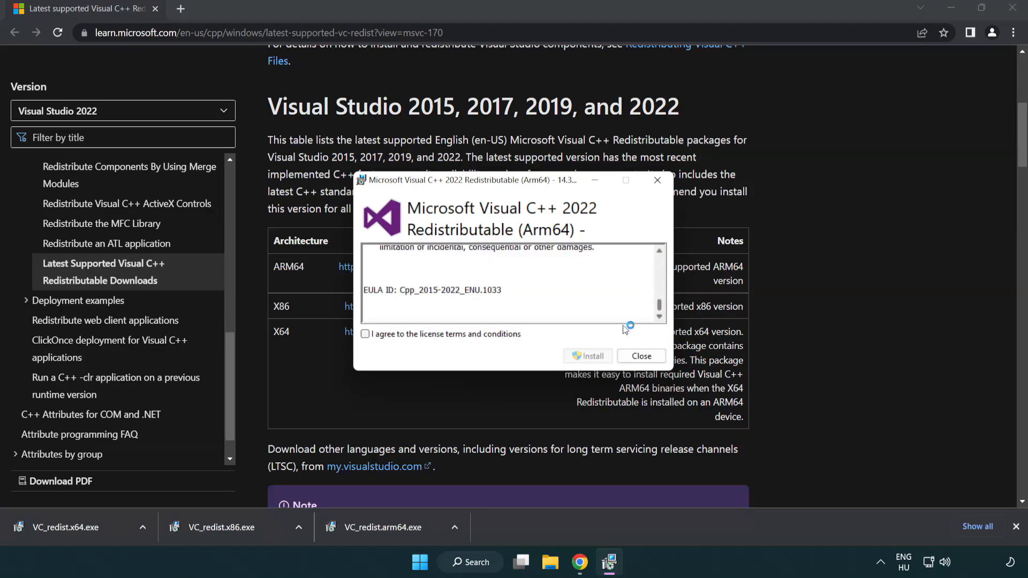
pyautogui.click(366, 334)
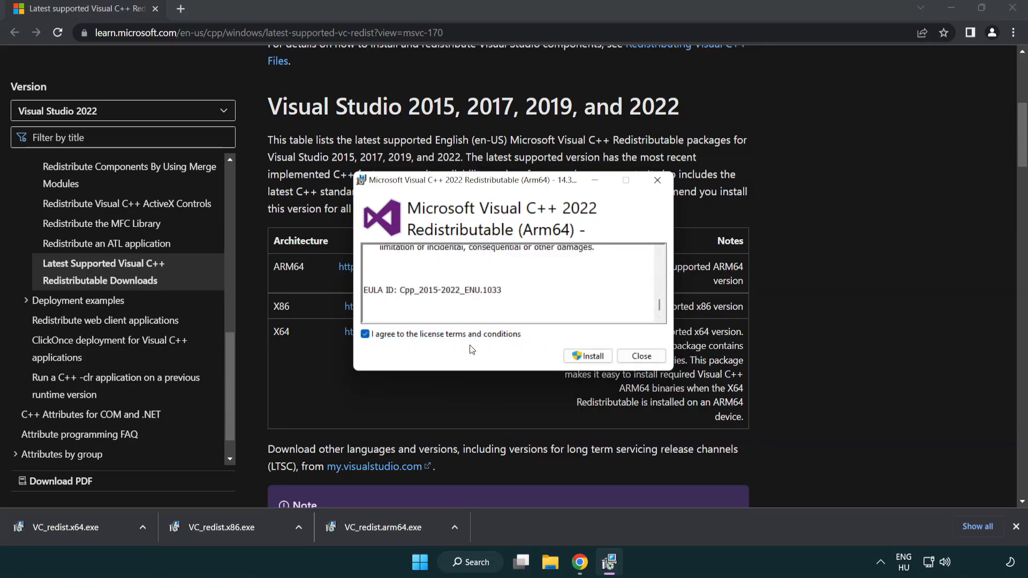
pyautogui.moveTo(587, 356)
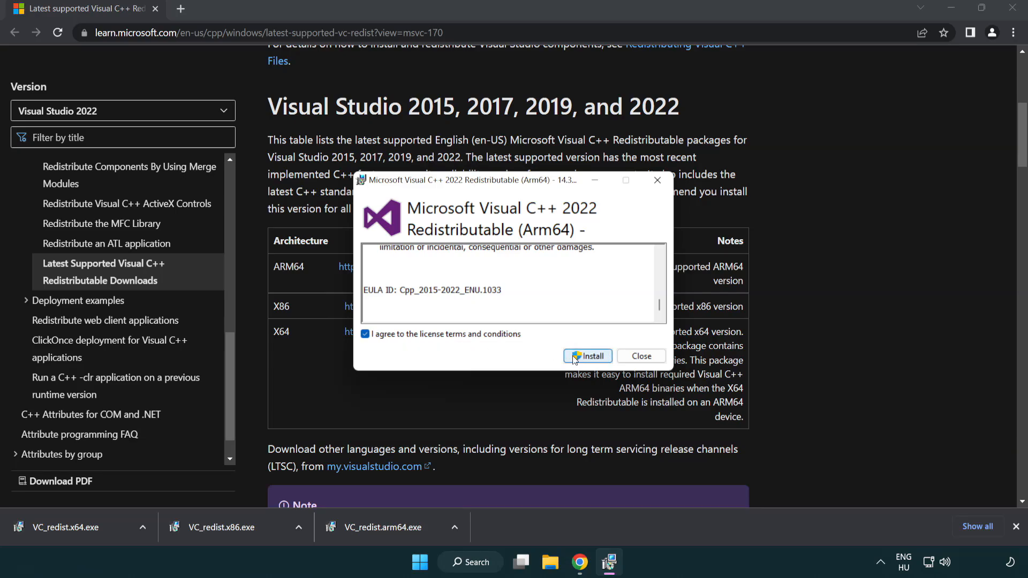
pyautogui.click(588, 356)
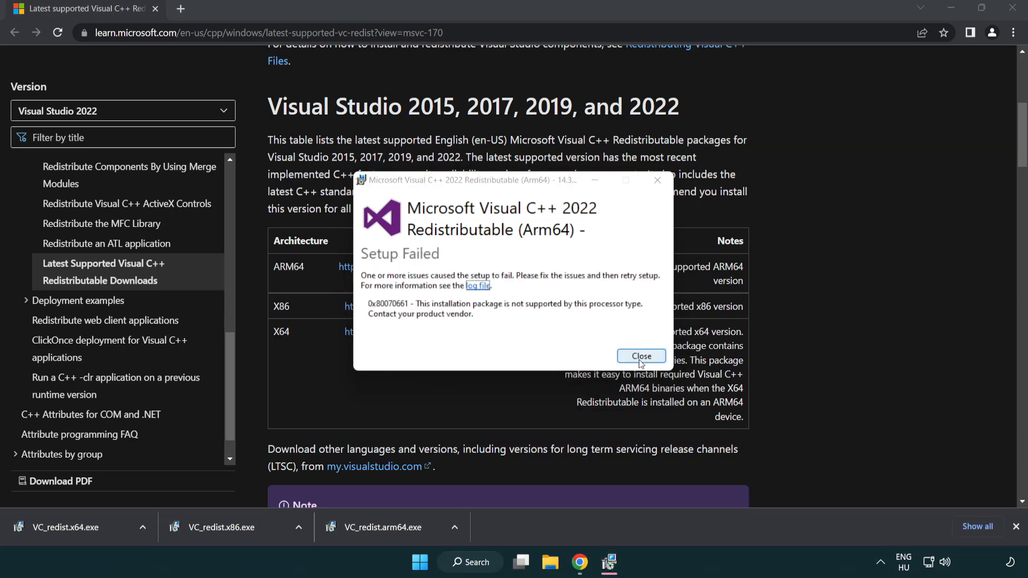
pyautogui.click(641, 356)
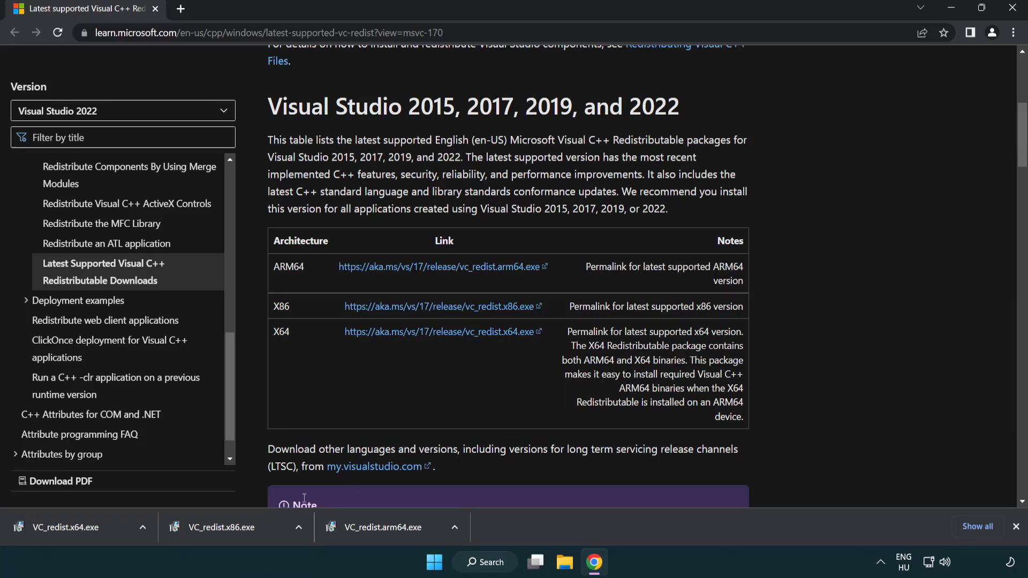
pyautogui.moveTo(231, 537)
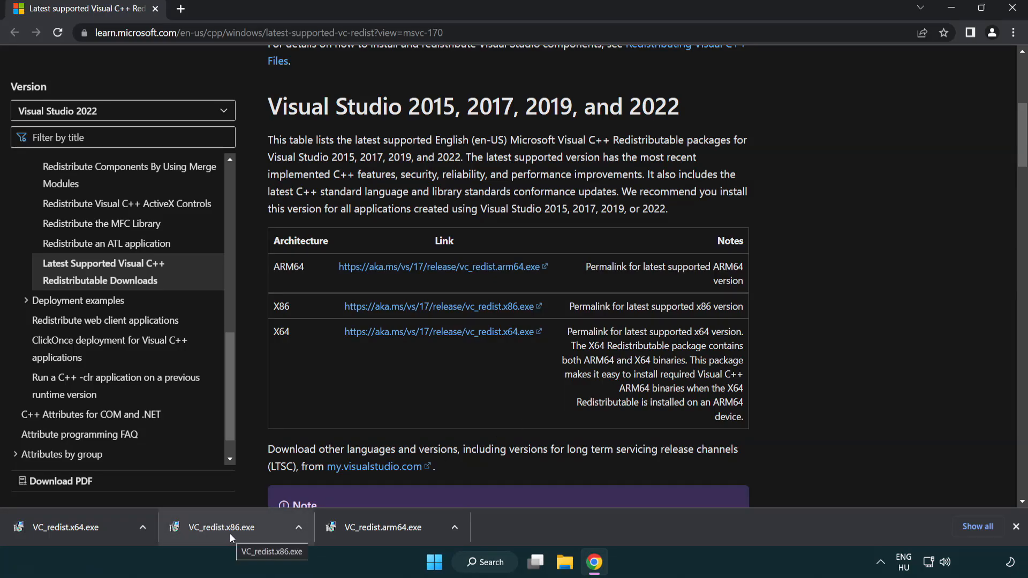
# Step: Install VC_redist.x86.exe (14.34.31931) and close the Setup Successful screen
pyautogui.click(222, 527)
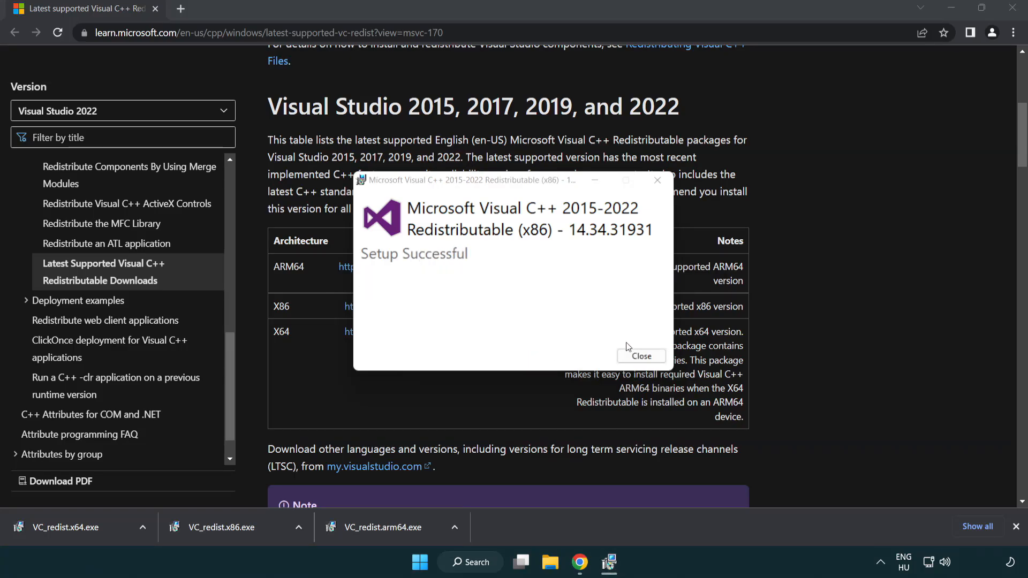
pyautogui.click(640, 356)
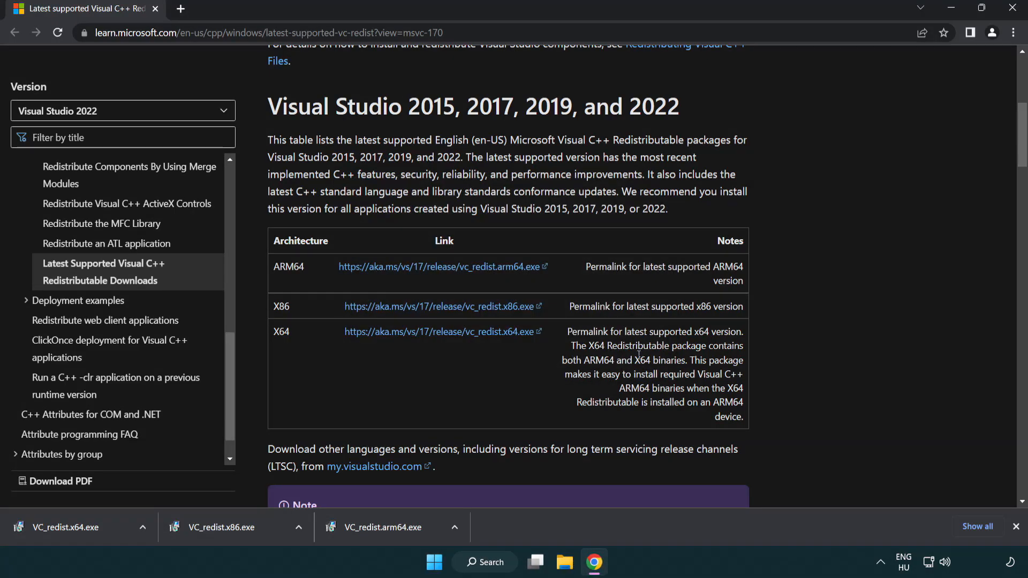
# Step: Install VC_redist.x64.exe, close setup without restarting, then close Chrome
pyautogui.click(78, 527)
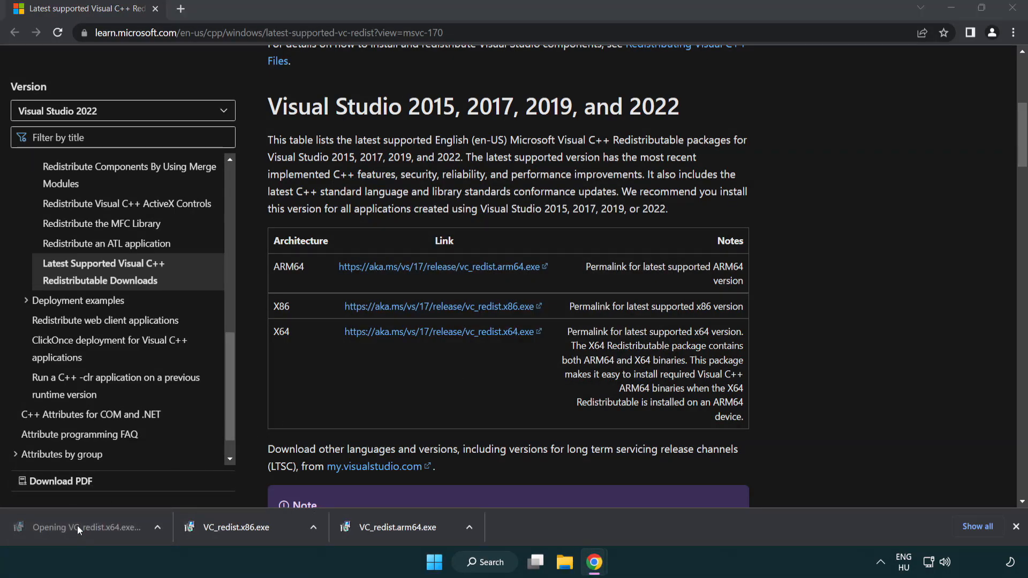
pyautogui.click(85, 527)
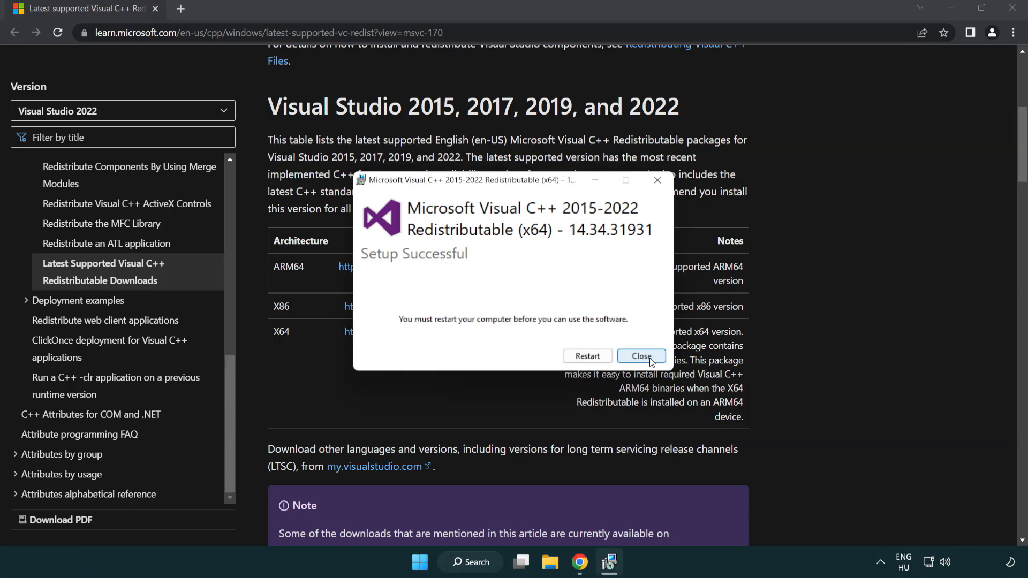
pyautogui.click(641, 356)
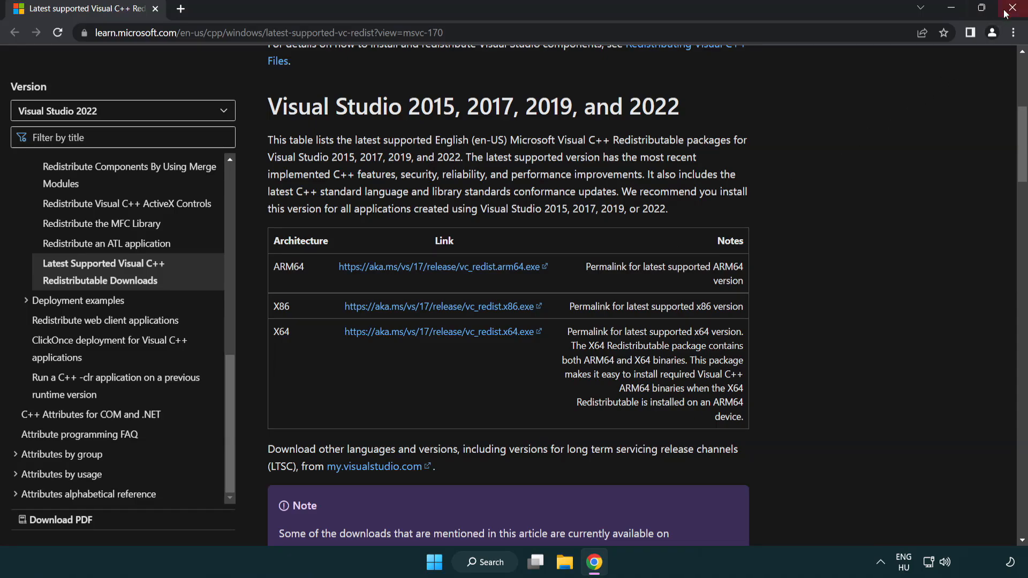
pyautogui.click(1016, 10)
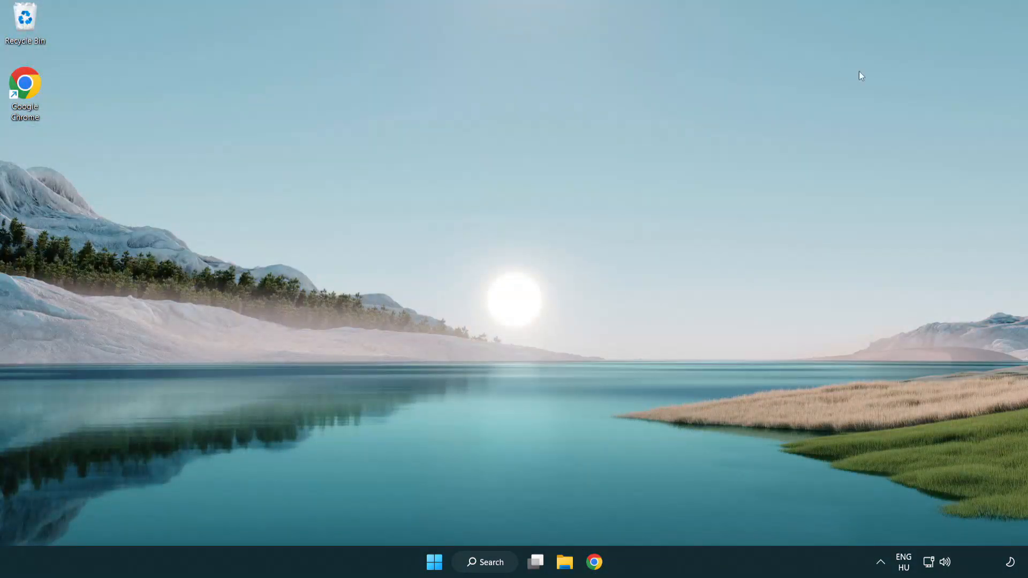
pyautogui.moveTo(570, 240)
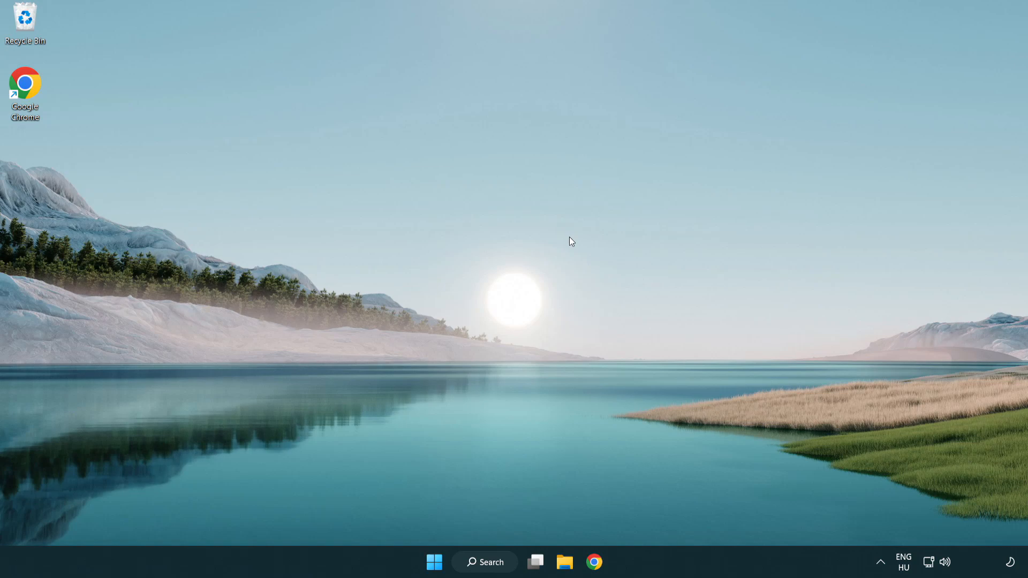
pyautogui.moveTo(485, 561)
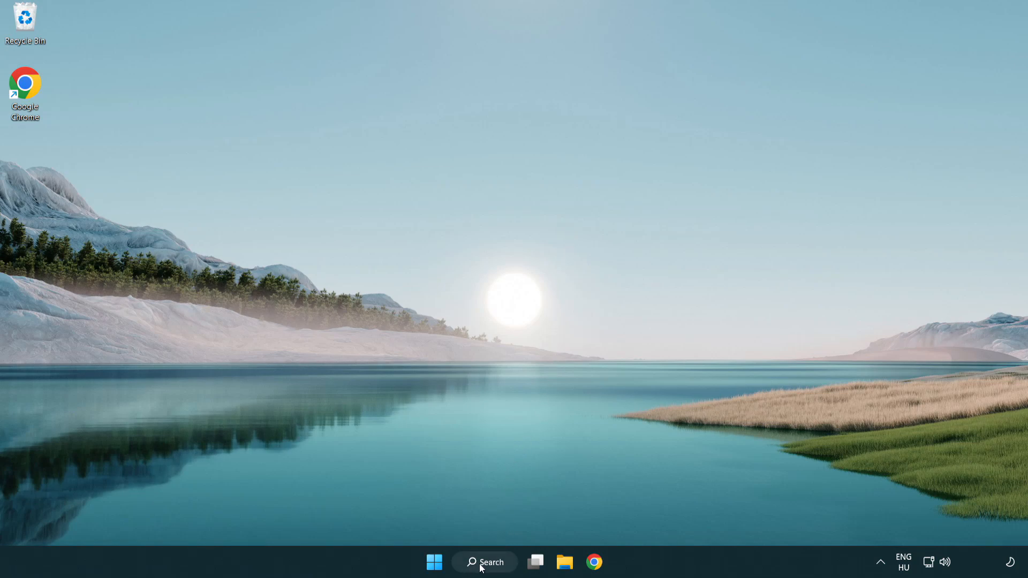
# Step: Search for cmd and run Command Prompt as administrator
pyautogui.click(485, 561)
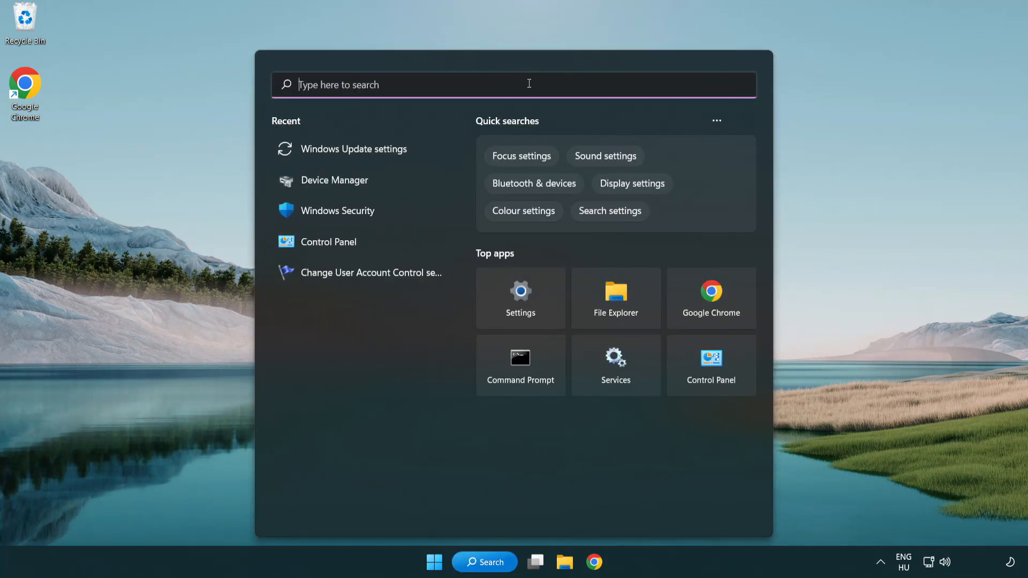
pyautogui.write('cmd')
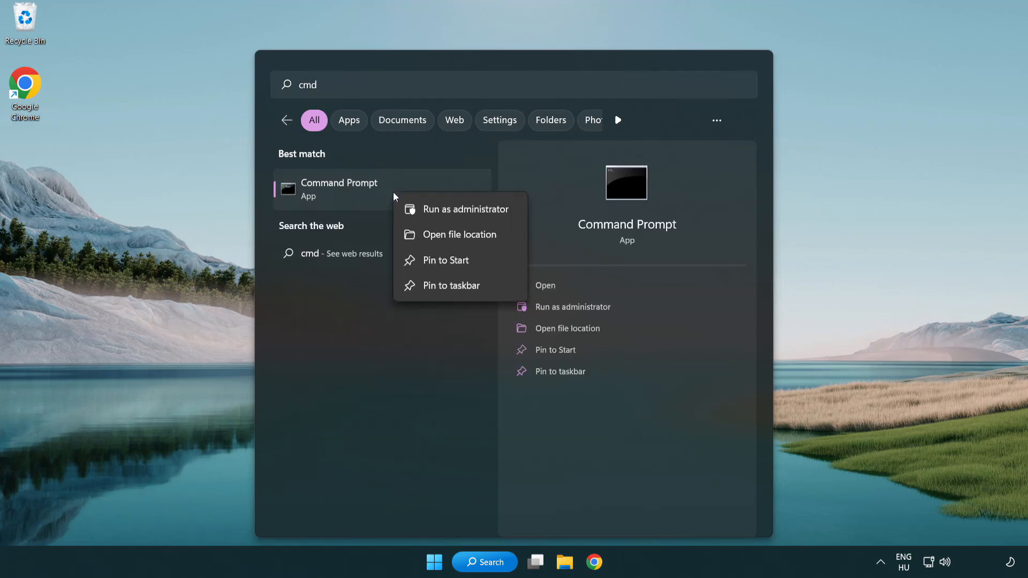
pyautogui.moveTo(464, 218)
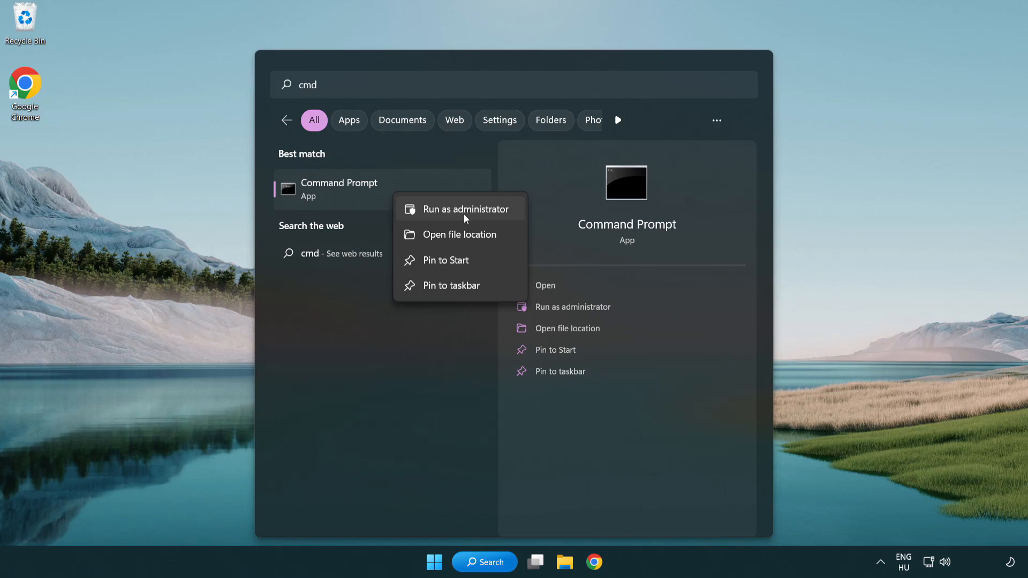
pyautogui.click(464, 209)
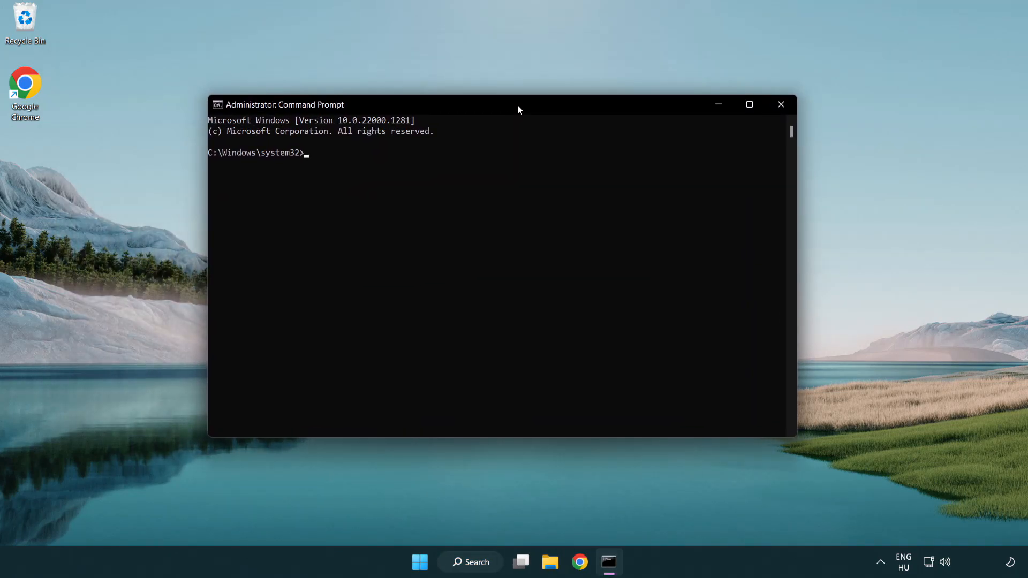
# Step: Run sfc /scannow and let verification reach 100% with no integrity violations
pyautogui.write('sfc /sc')
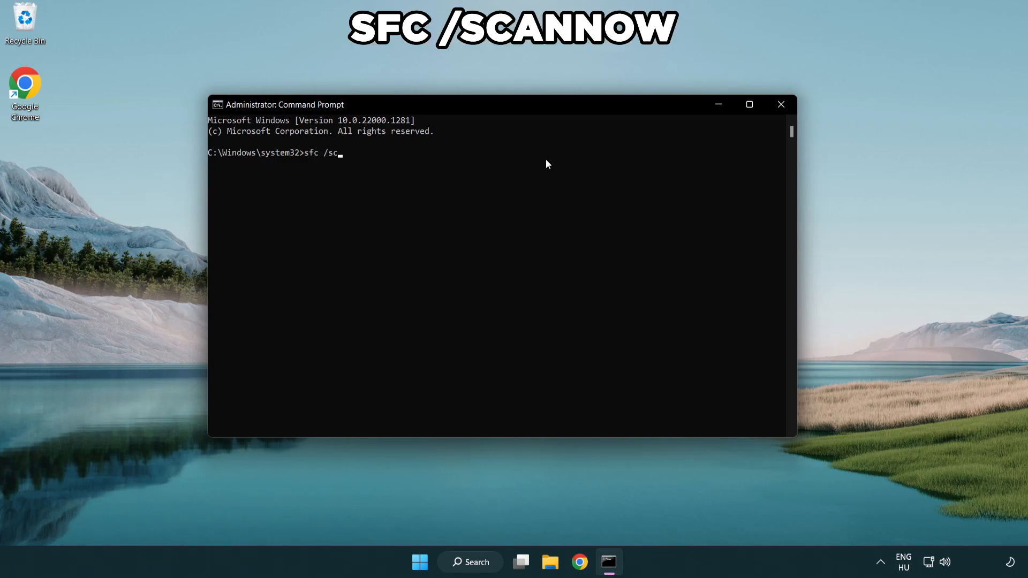
pyautogui.write('annow')
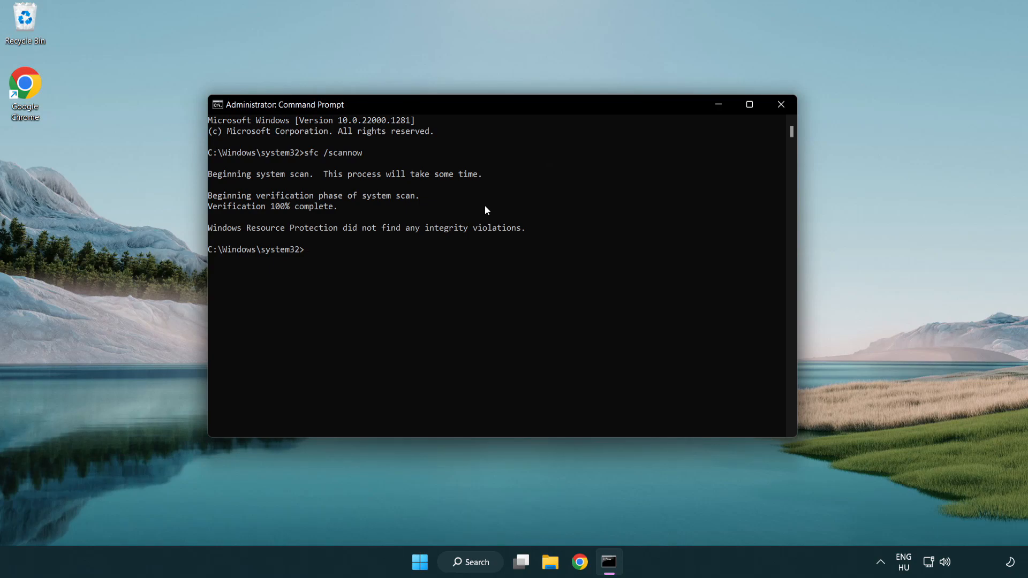
pyautogui.moveTo(491, 178)
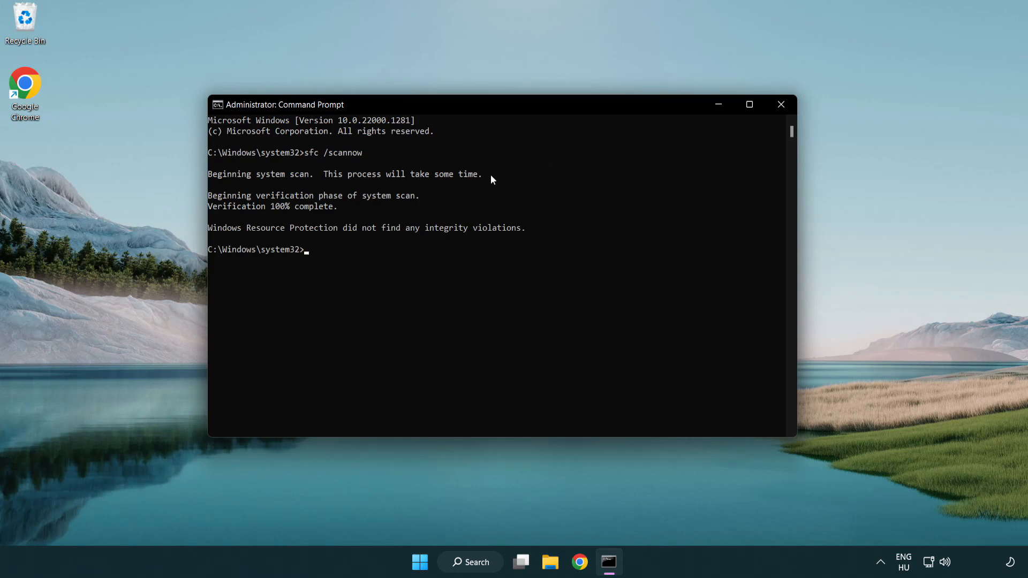
pyautogui.moveTo(781, 104)
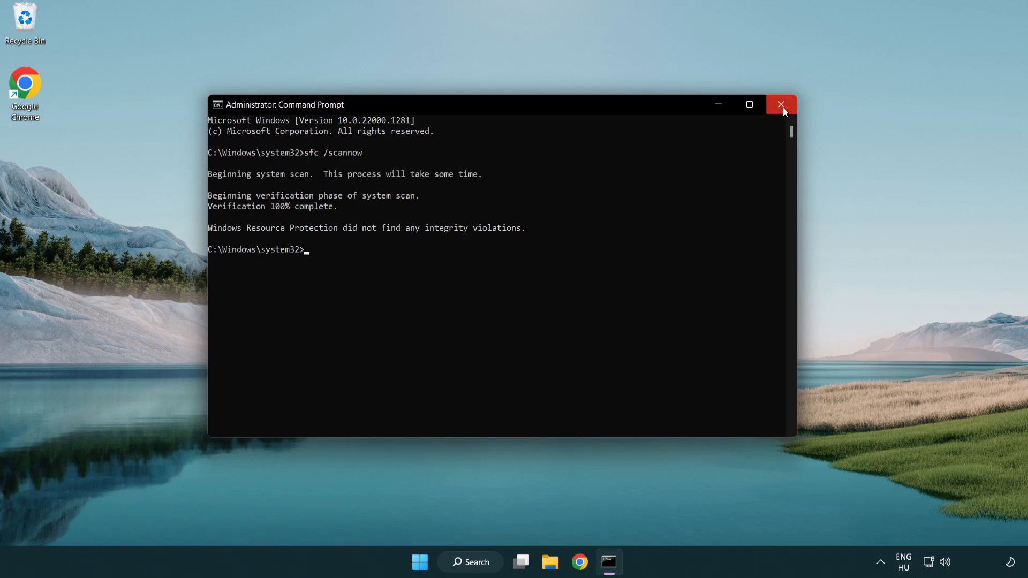
pyautogui.moveTo(781, 105)
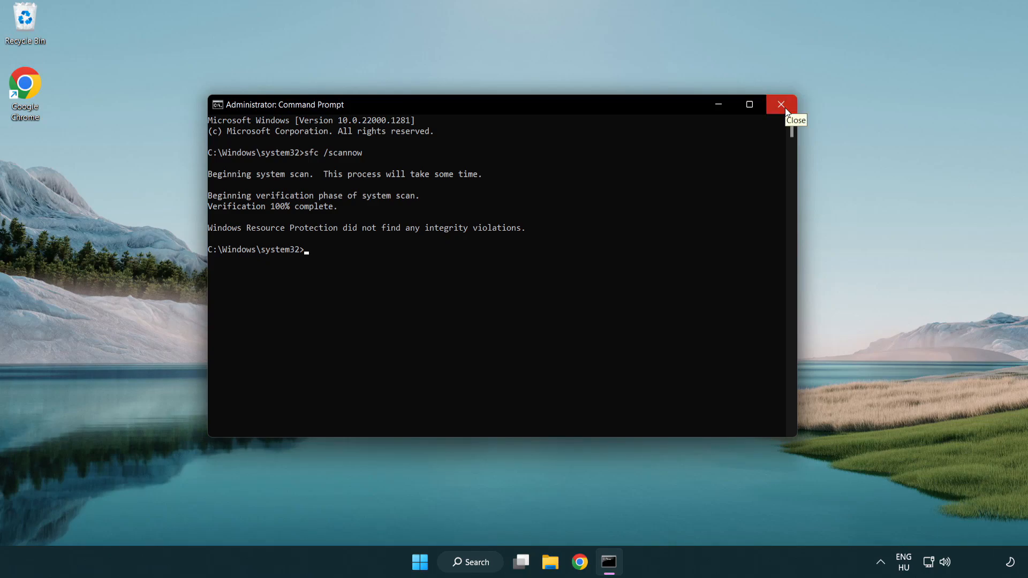
# Step: Open the Start menu's power options to reach Restart
pyautogui.click(420, 562)
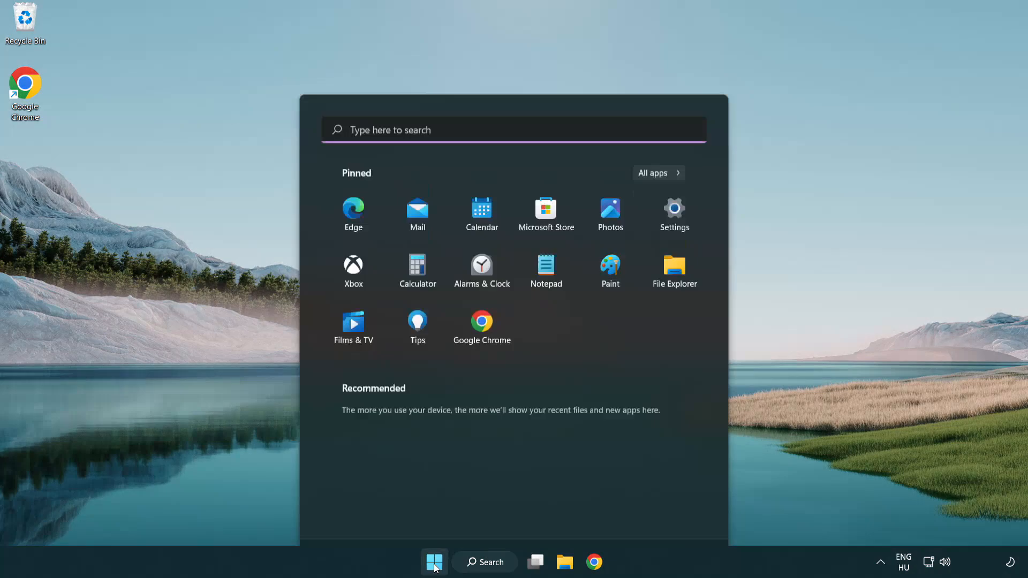
pyautogui.click(680, 516)
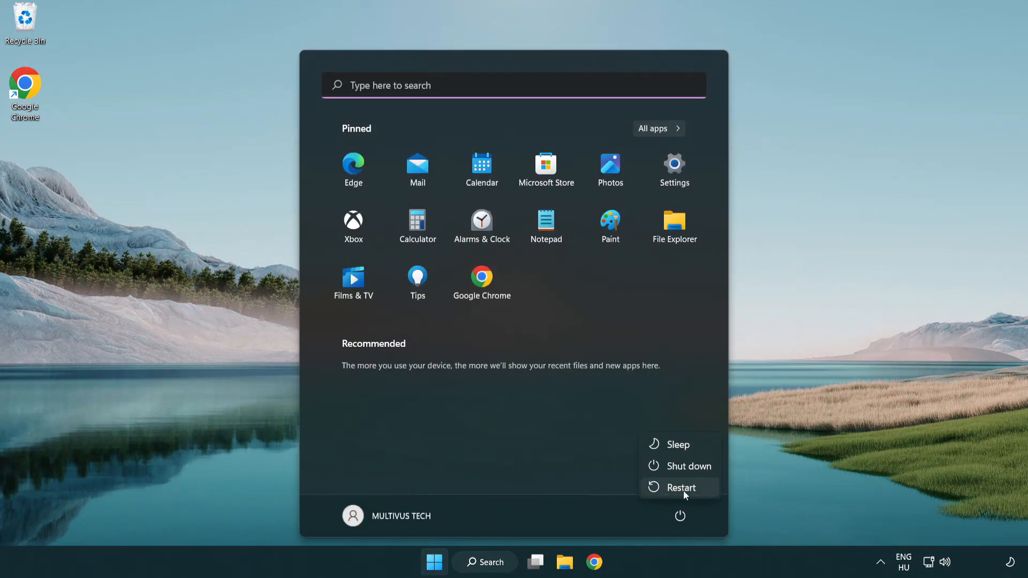
pyautogui.moveTo(682, 487)
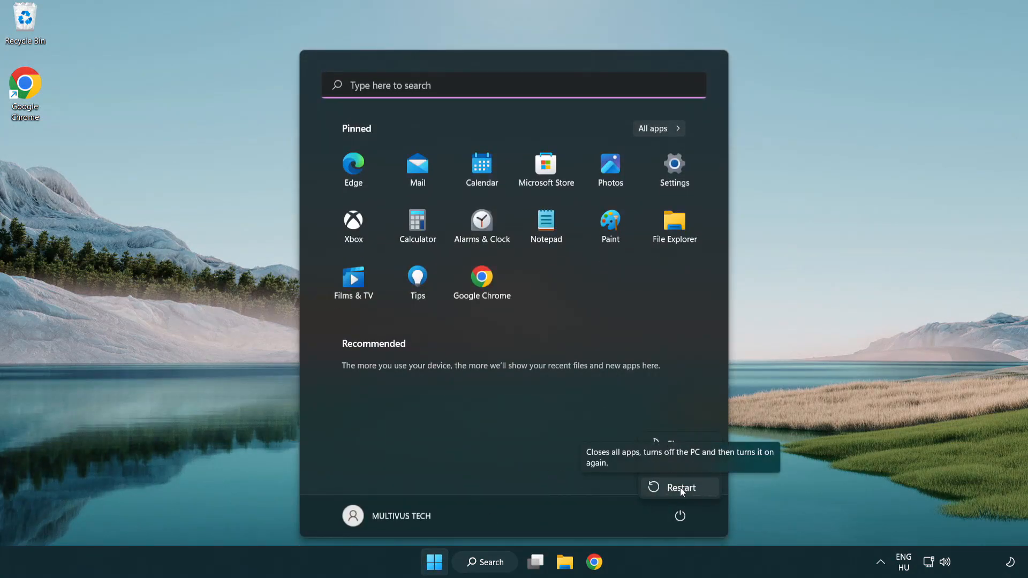